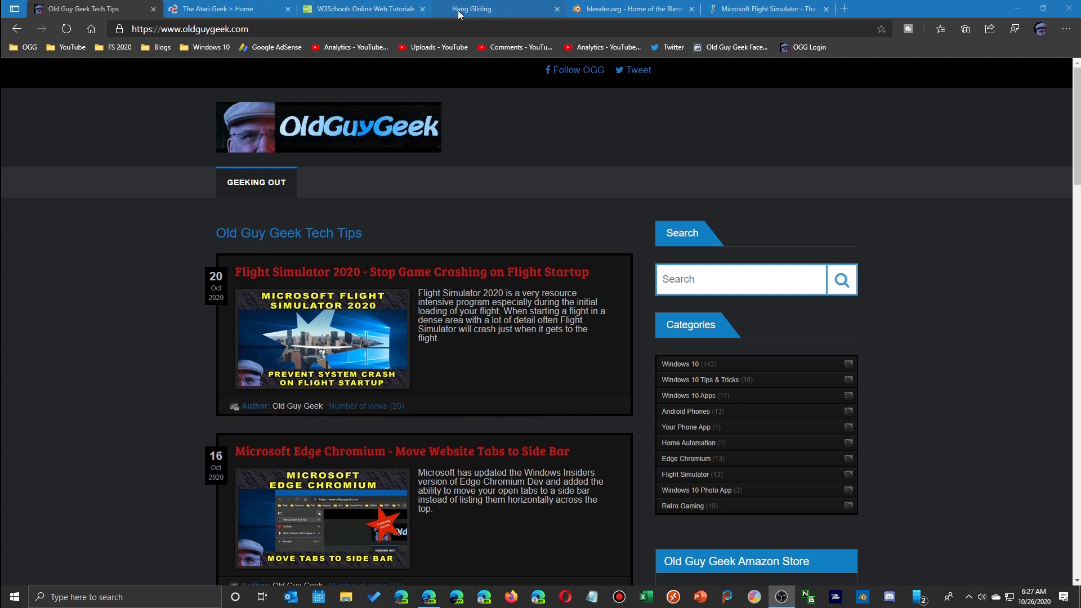
mouse_move(766, 9)
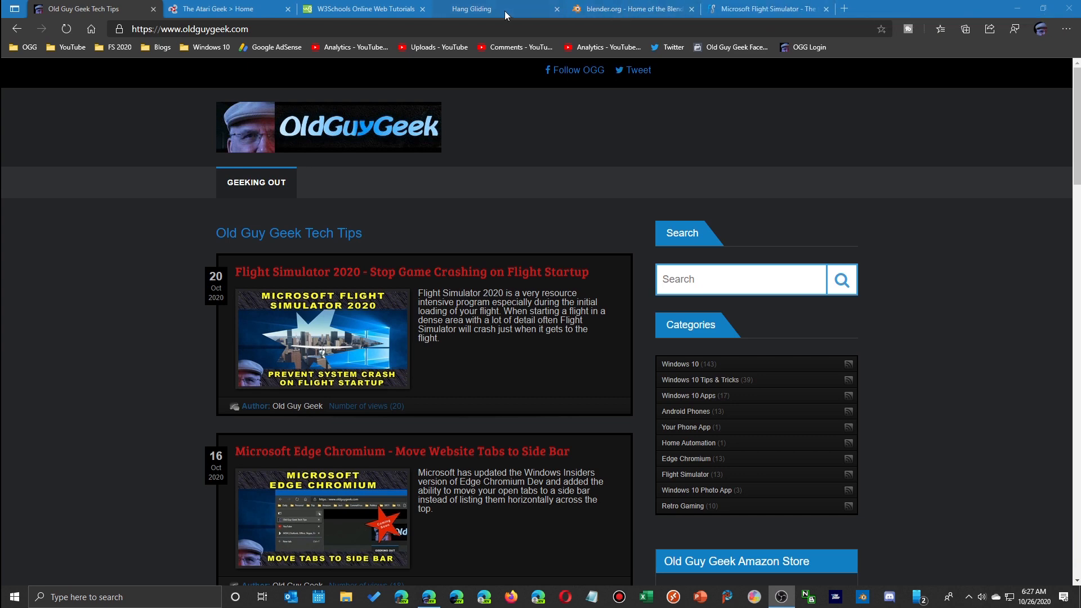
mouse_move(380, 9)
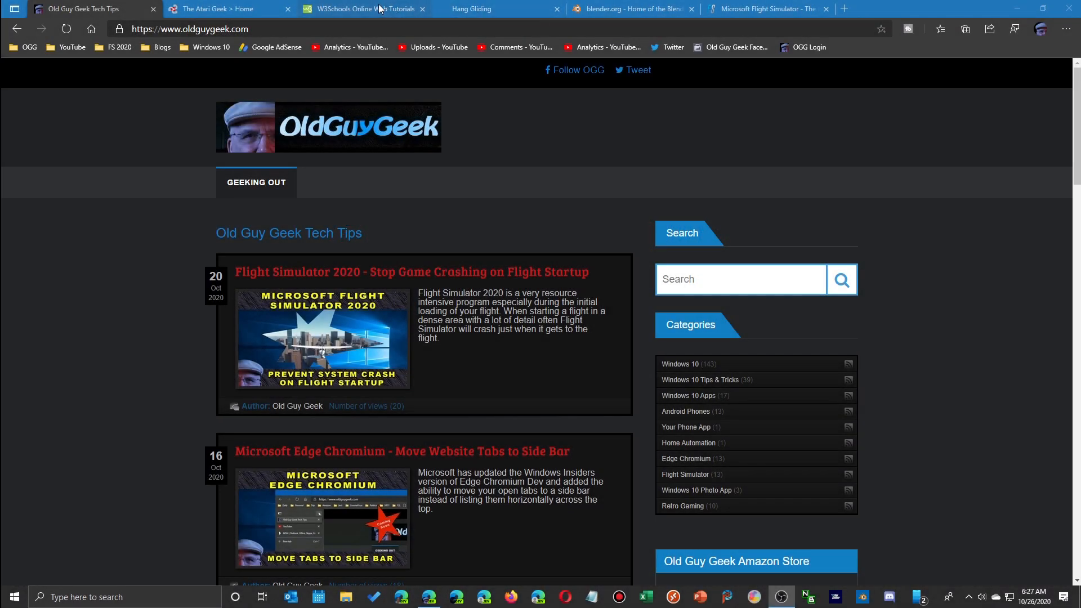
mouse_move(220, 9)
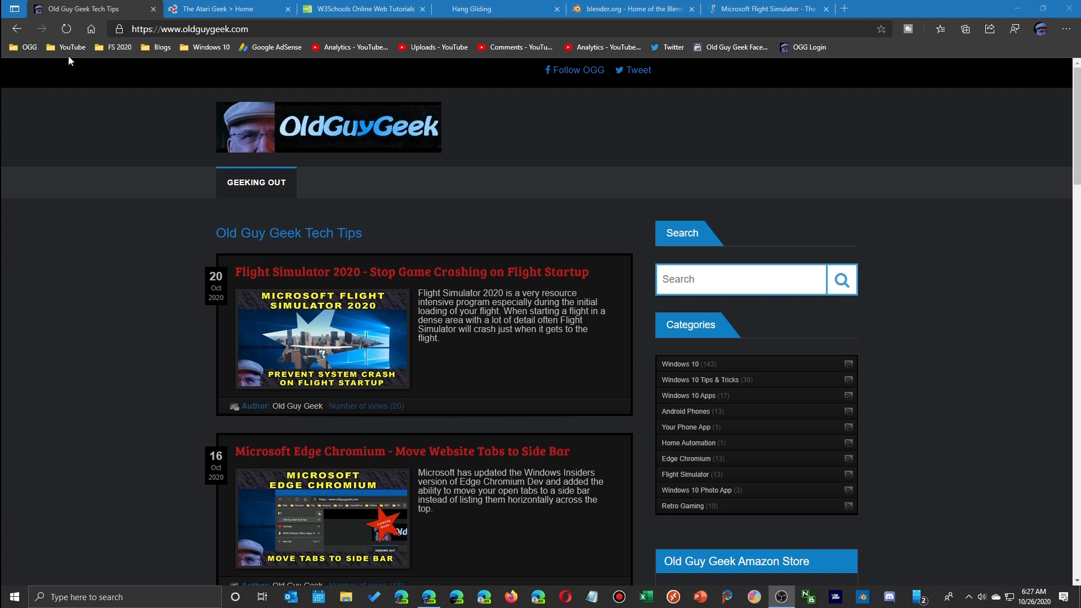
mouse_move(76, 187)
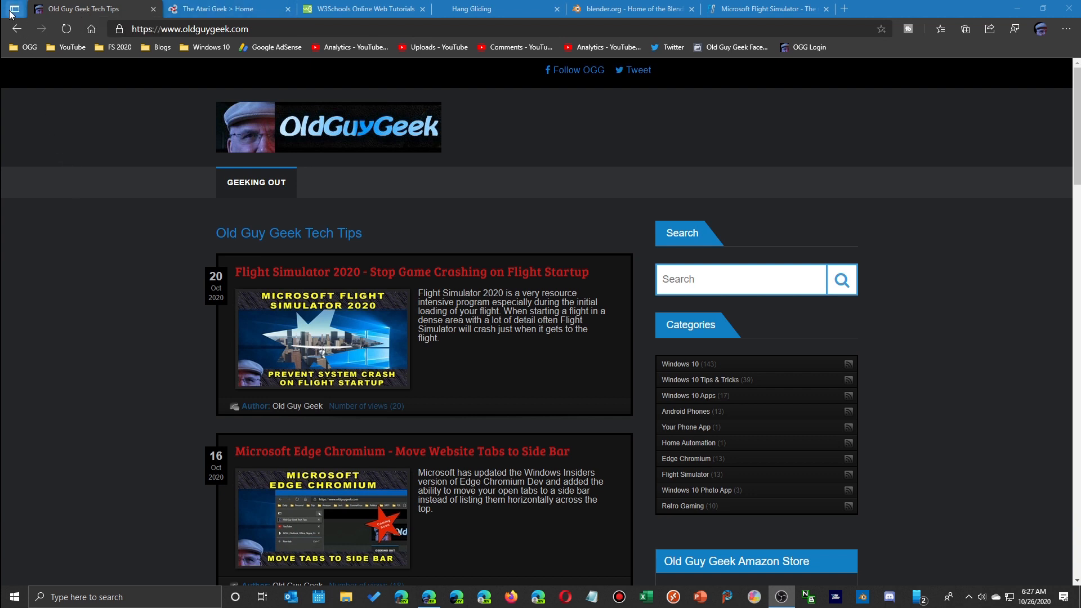
mouse_move(13, 9)
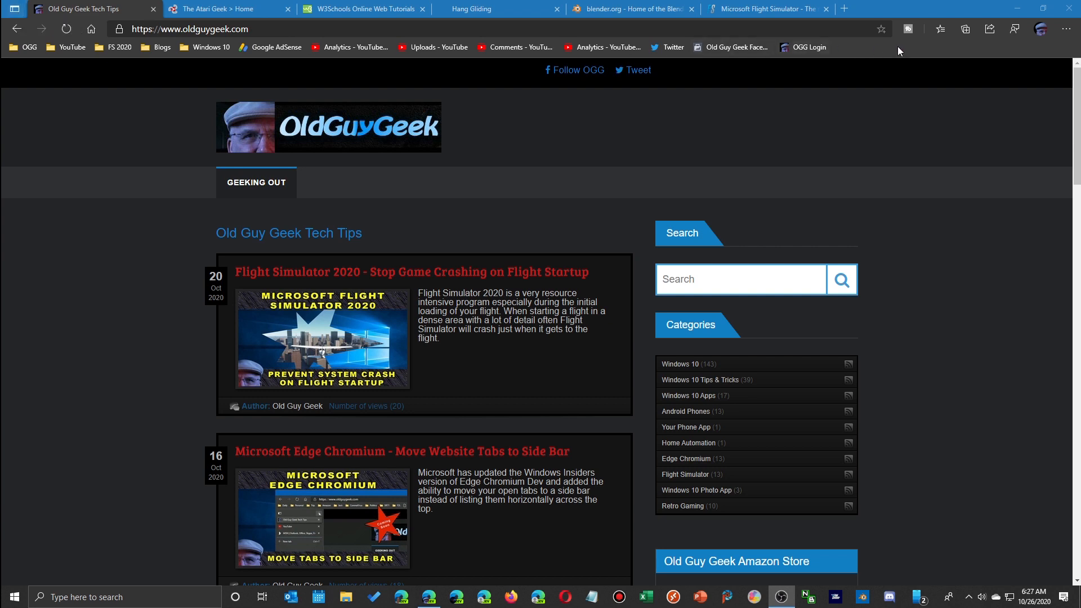
Reach Edge's Settings from the main menu to the Appearance page with vertical tabs enabled.
left_click(1067, 29)
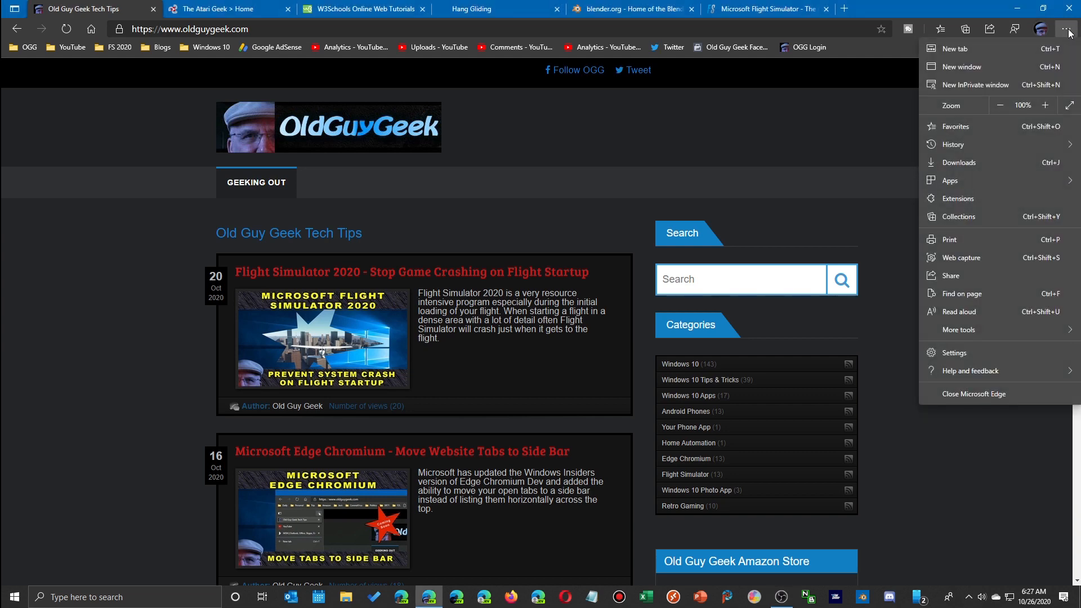
mouse_move(959, 330)
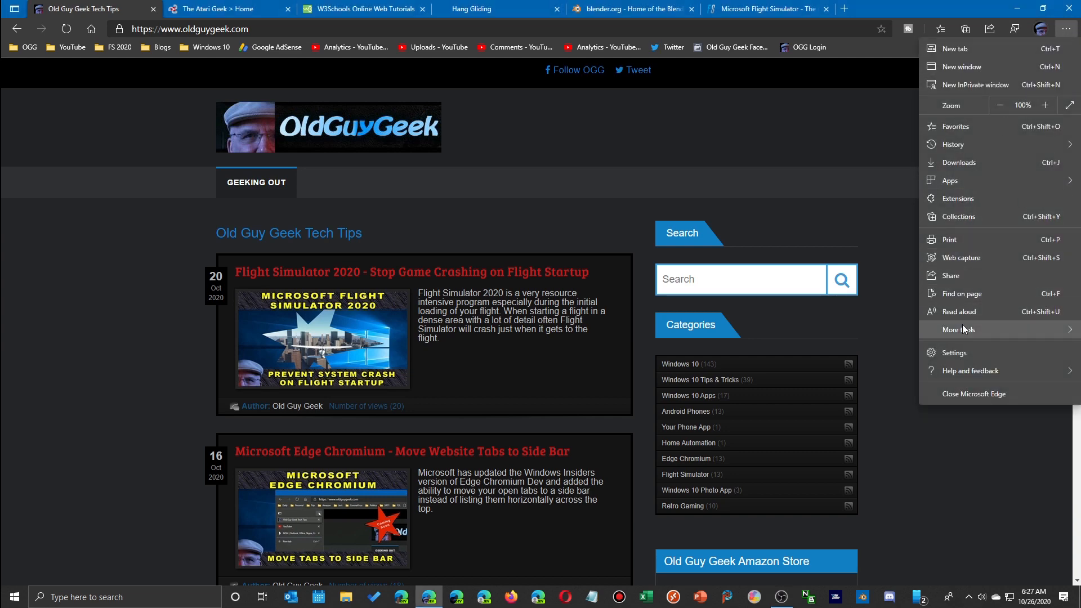
left_click(953, 353)
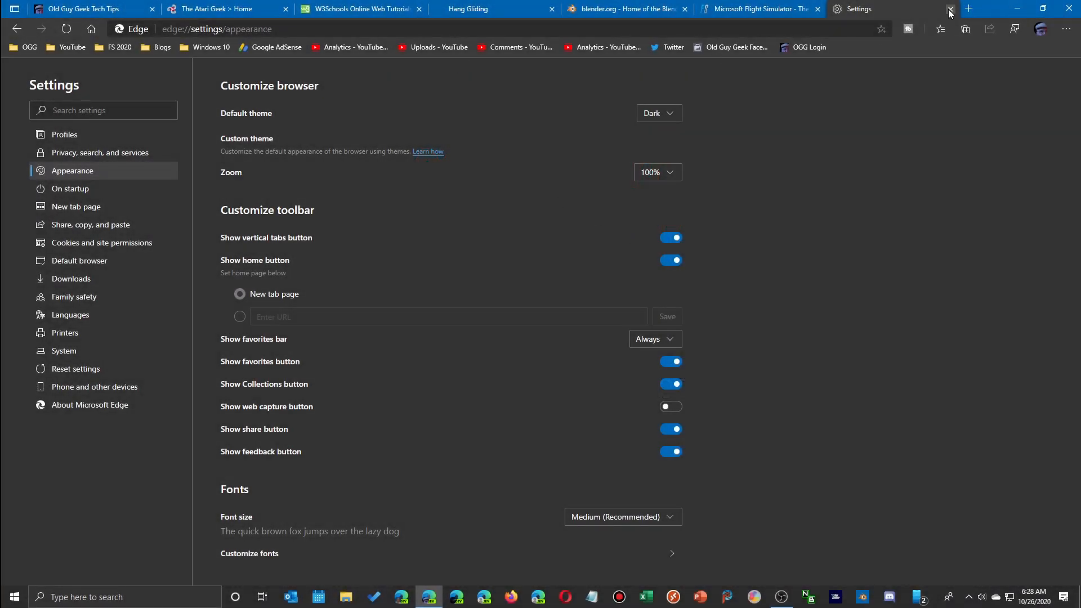
Close Settings and switch the six open tabs to the vertical side pane.
left_click(950, 9)
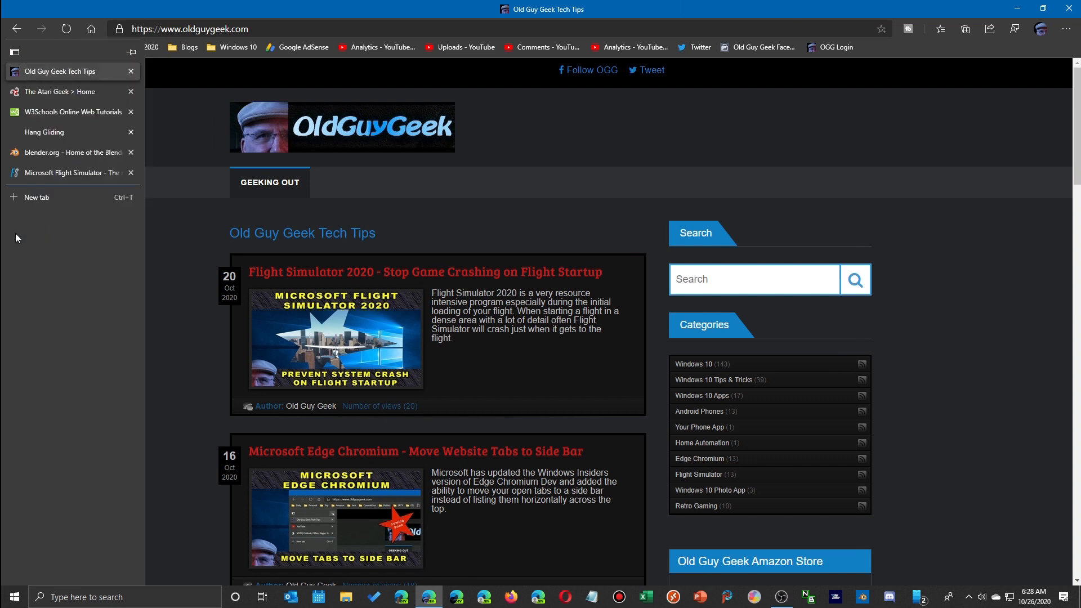
mouse_move(45, 95)
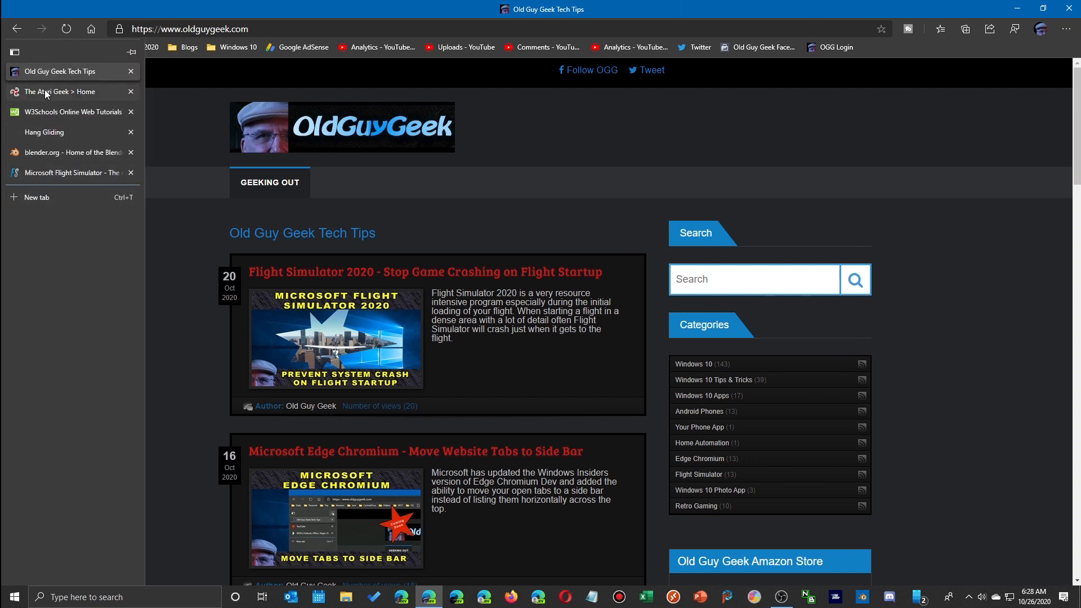
mouse_move(69, 174)
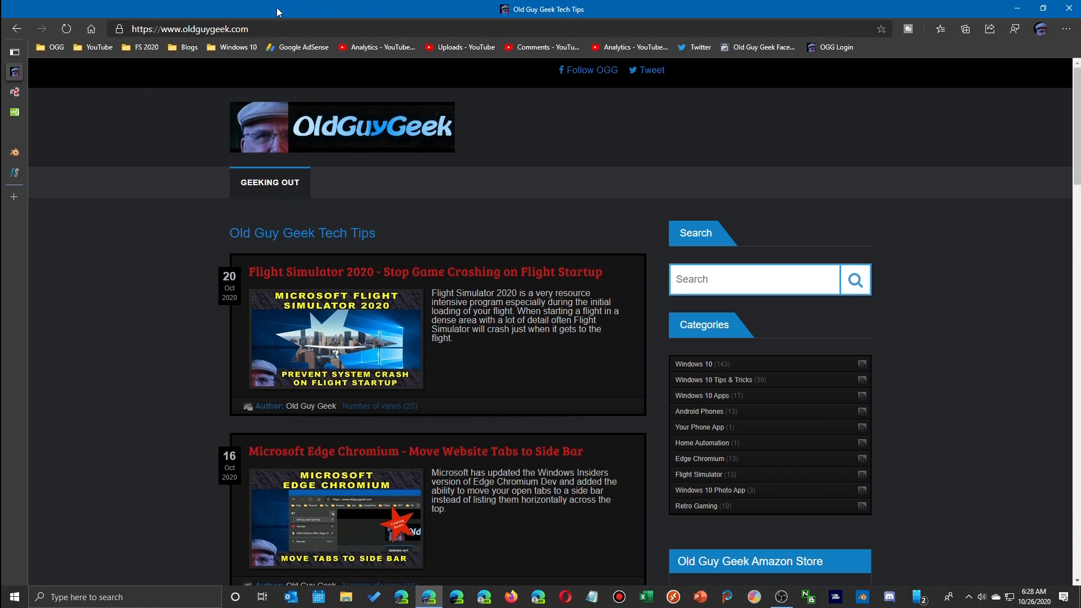
left_click(13, 51)
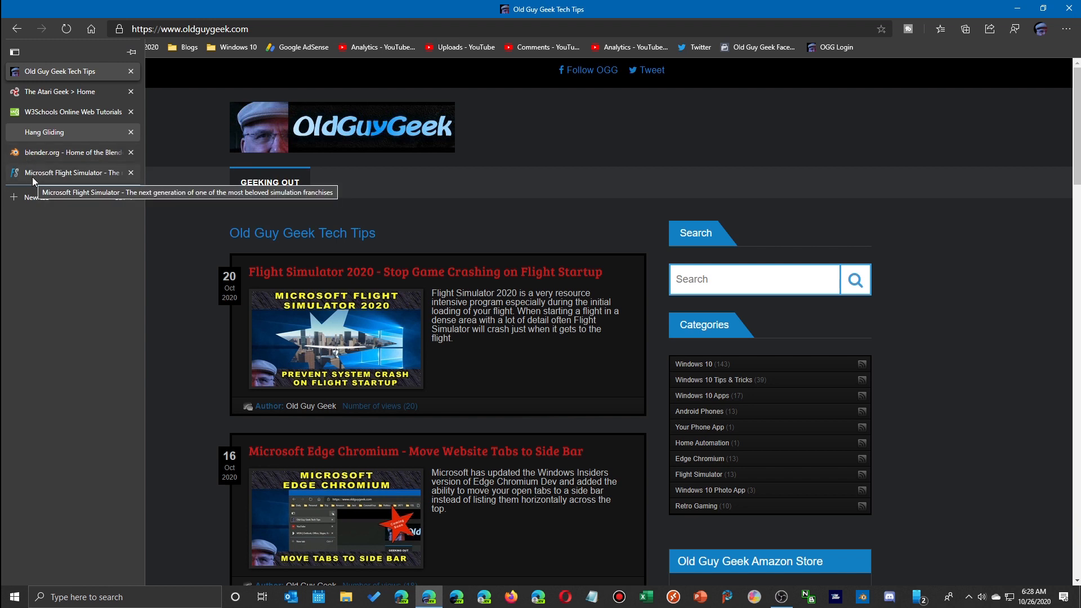
mouse_move(69, 239)
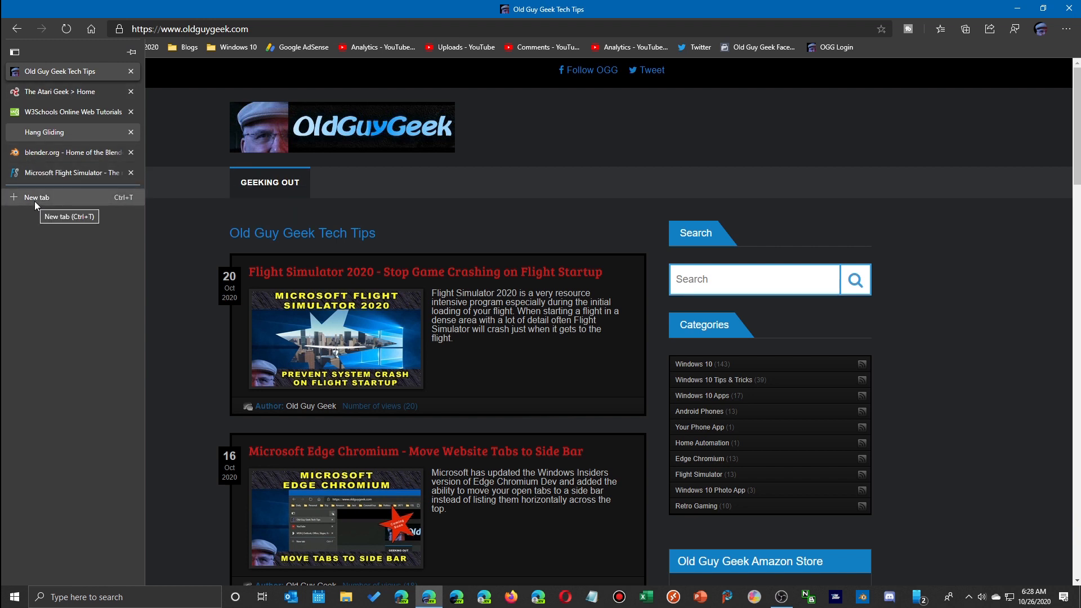
Add blank new tabs beneath the six site tabs in the vertical list.
left_click(36, 198)
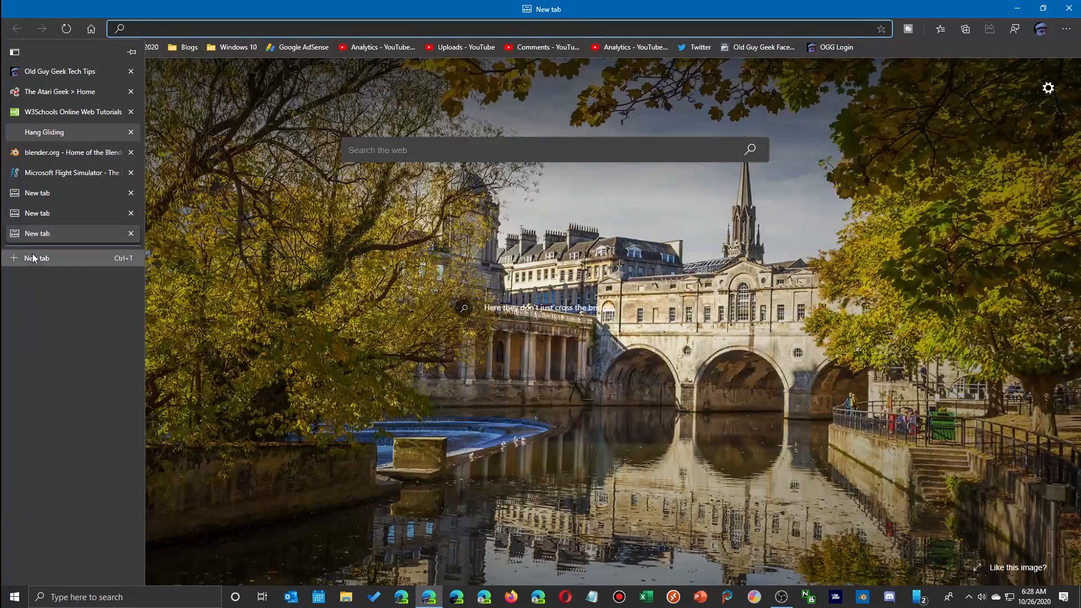
left_click(36, 258)
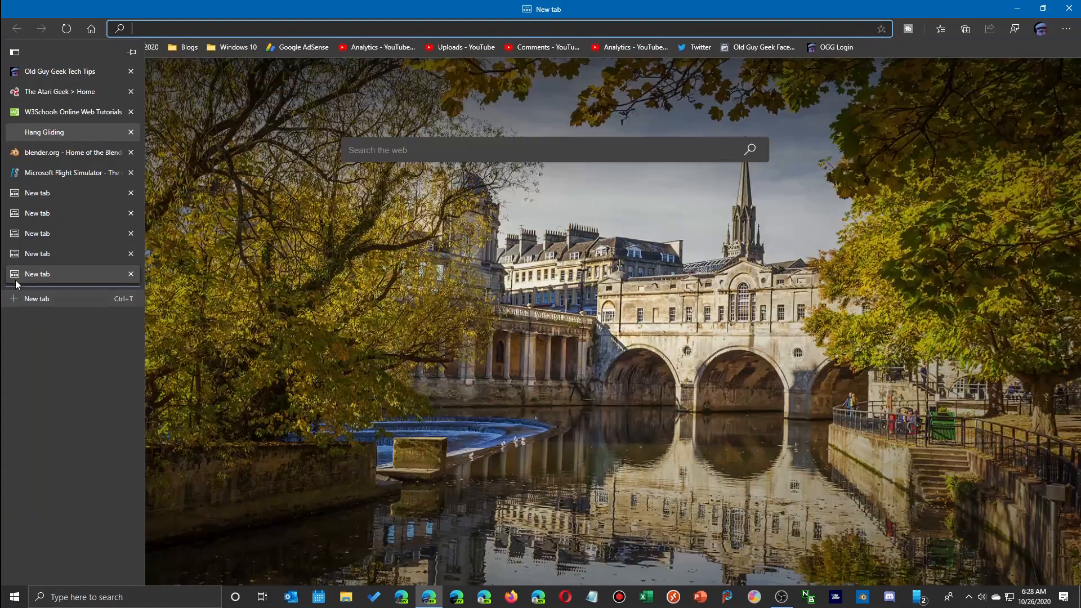
mouse_move(37, 318)
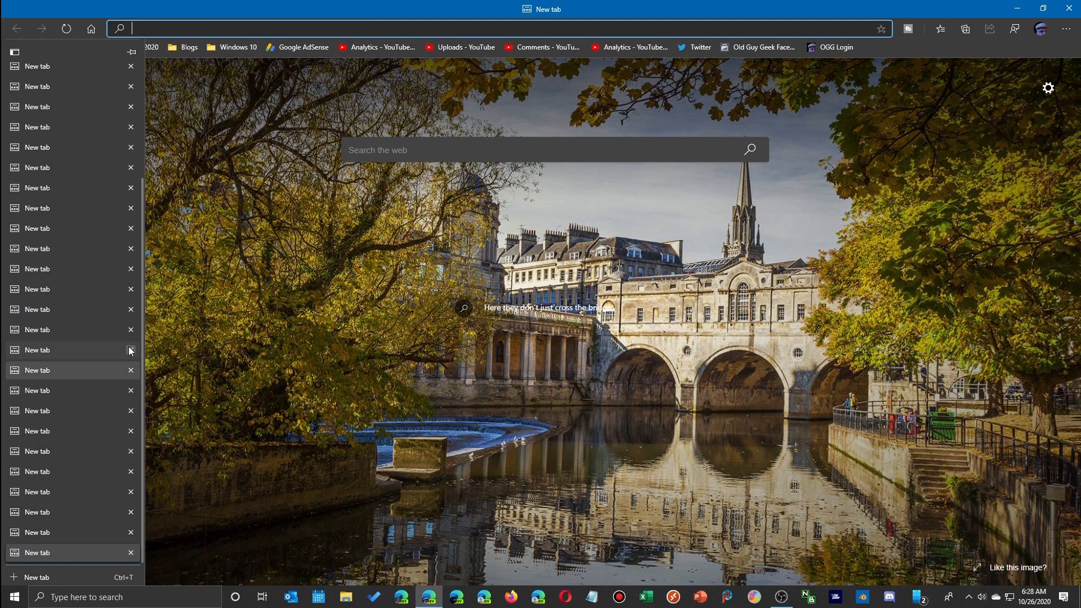
mouse_move(65, 369)
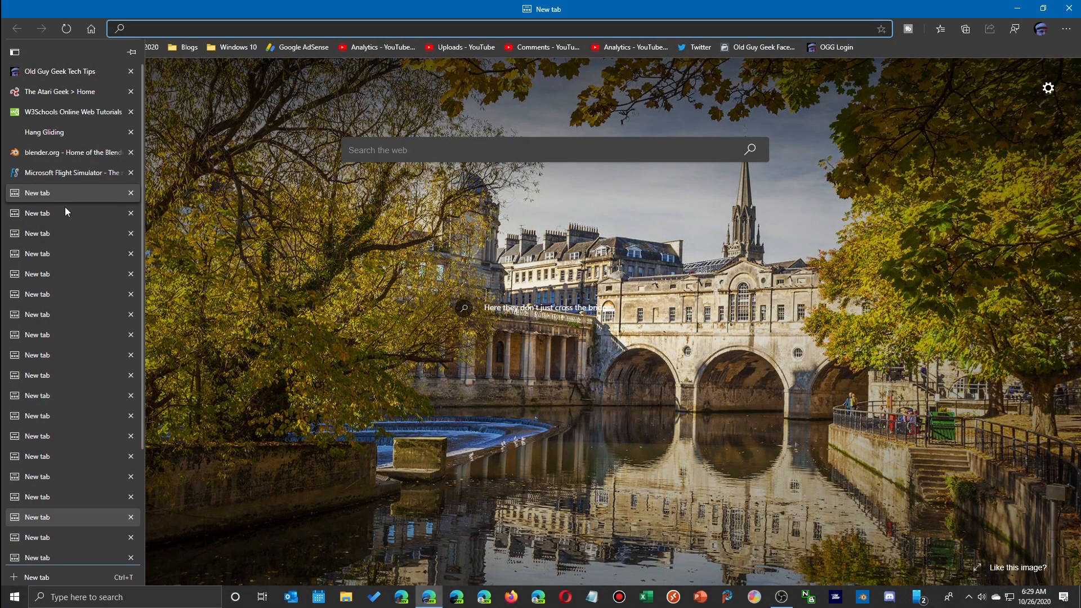
mouse_move(63, 315)
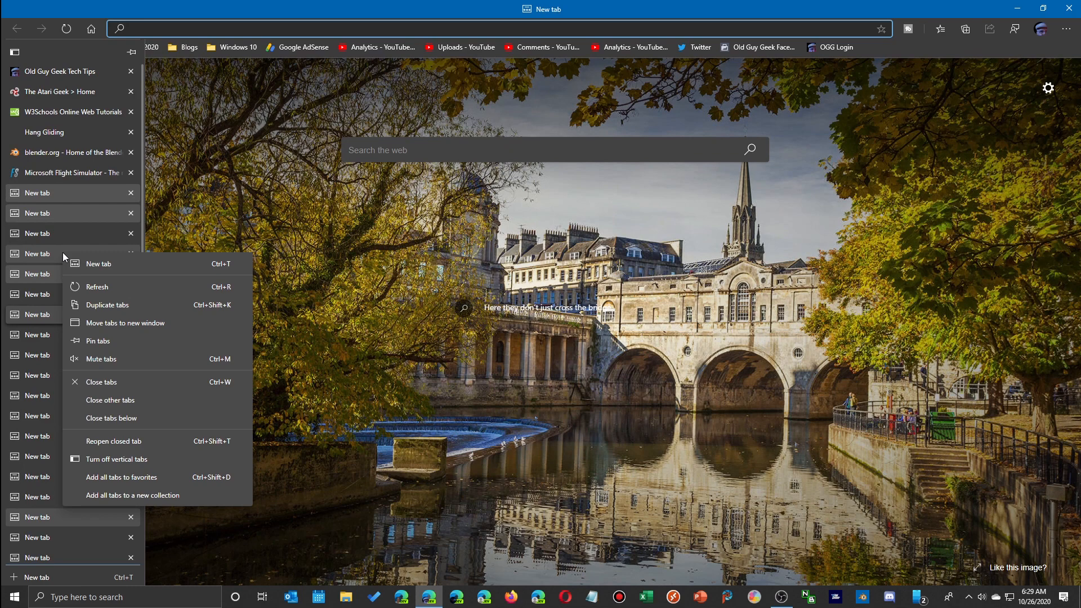
mouse_move(107, 304)
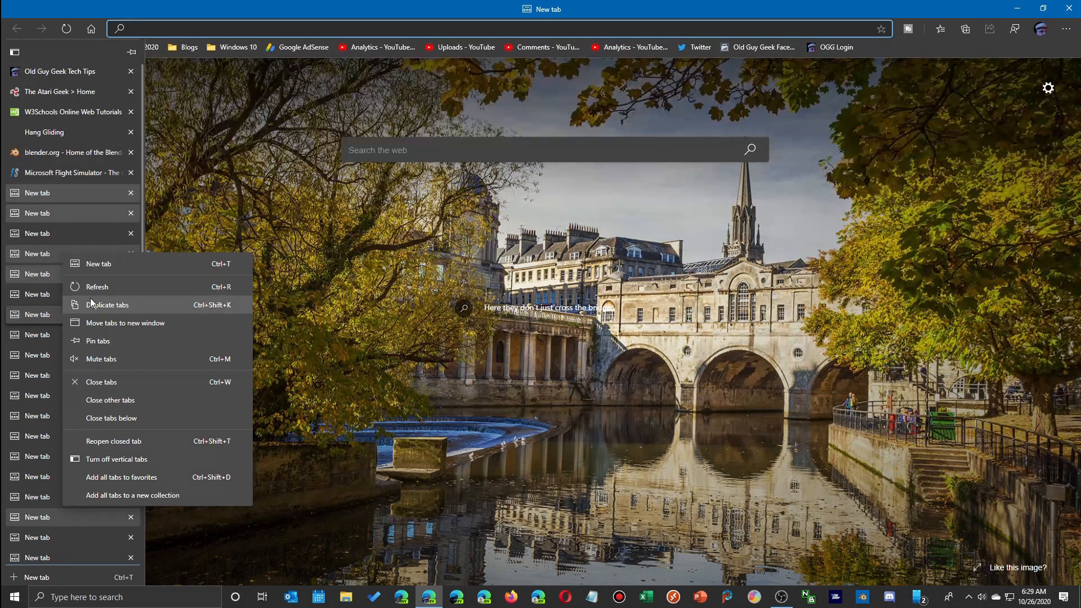
mouse_move(97, 323)
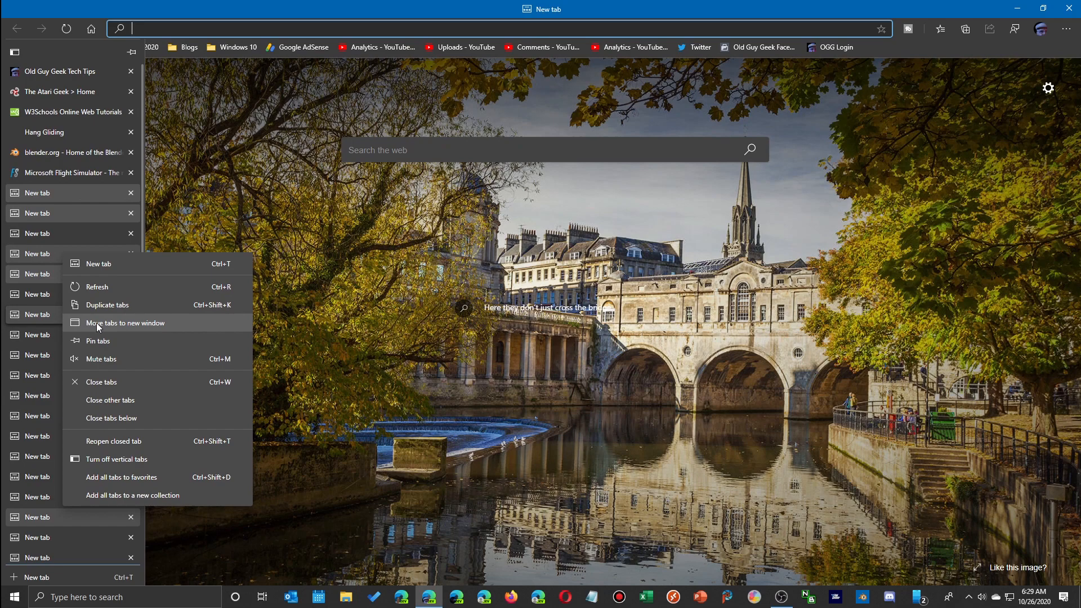
mouse_move(97, 340)
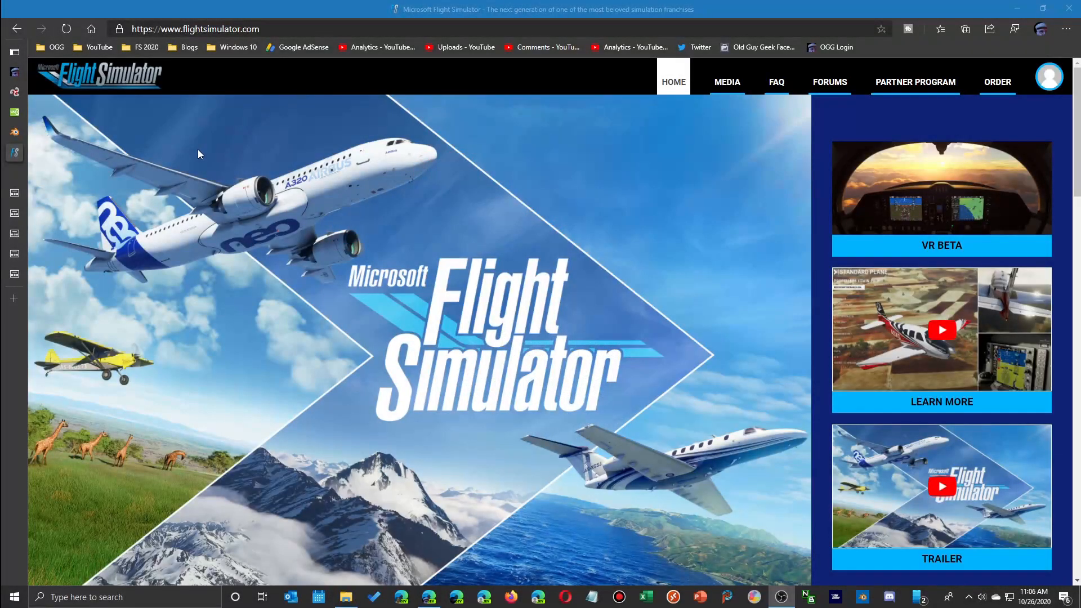
mouse_move(500, 90)
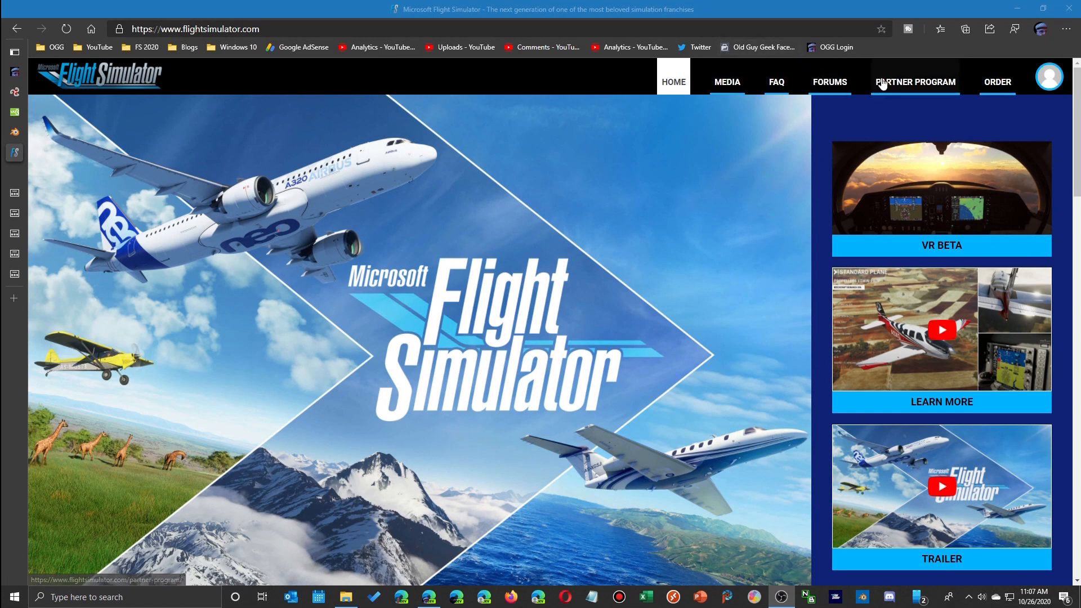
Move the Flight Simulator tab into its own window, then back as the last tab in the main window.
right_click(915, 81)
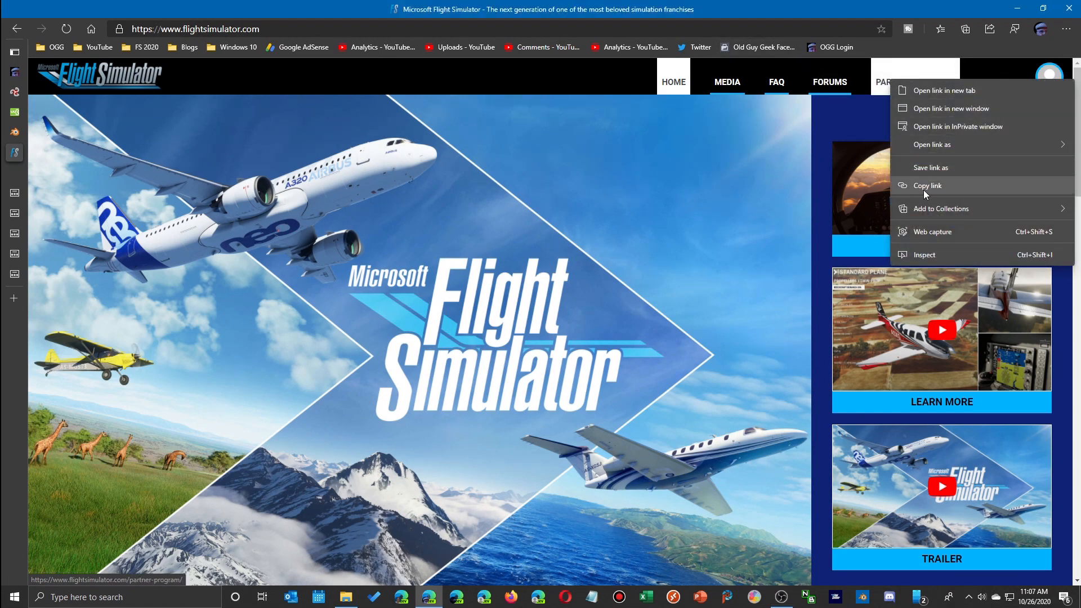
mouse_move(952, 108)
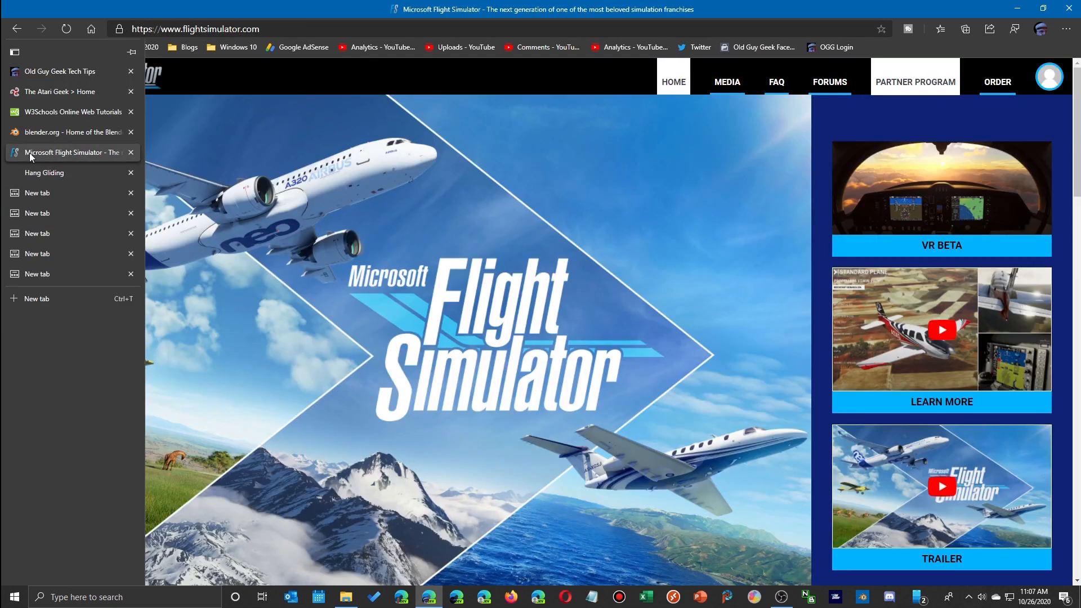
right_click(72, 152)
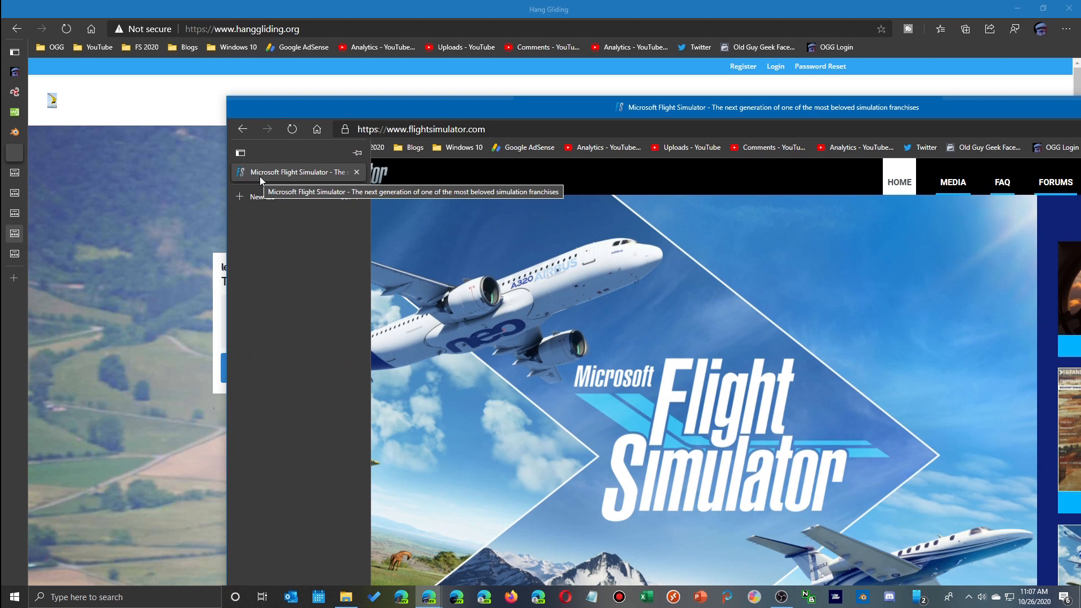
right_click(297, 171)
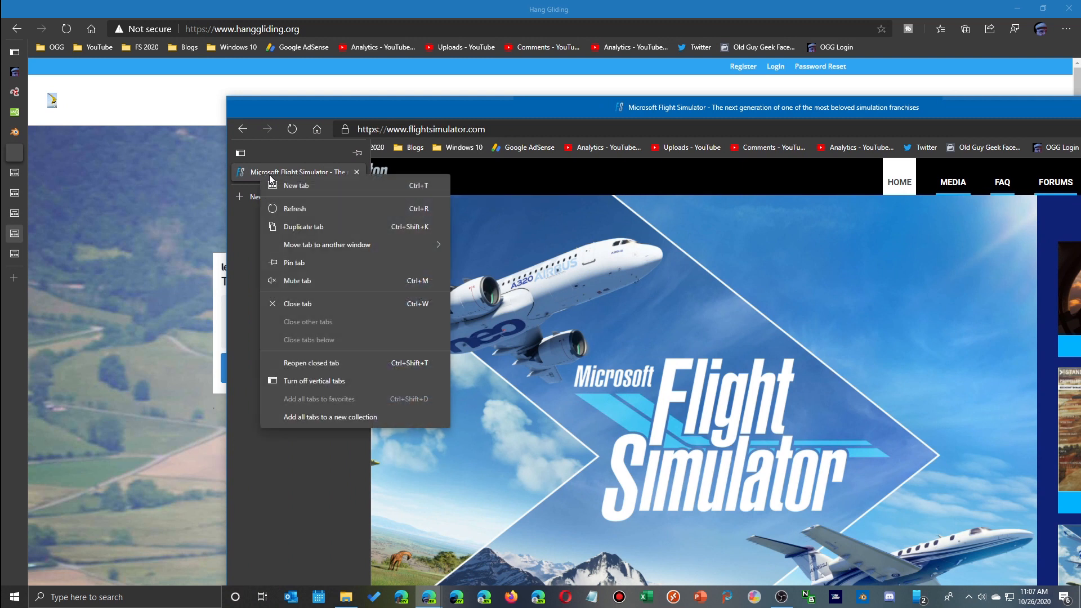
mouse_move(328, 244)
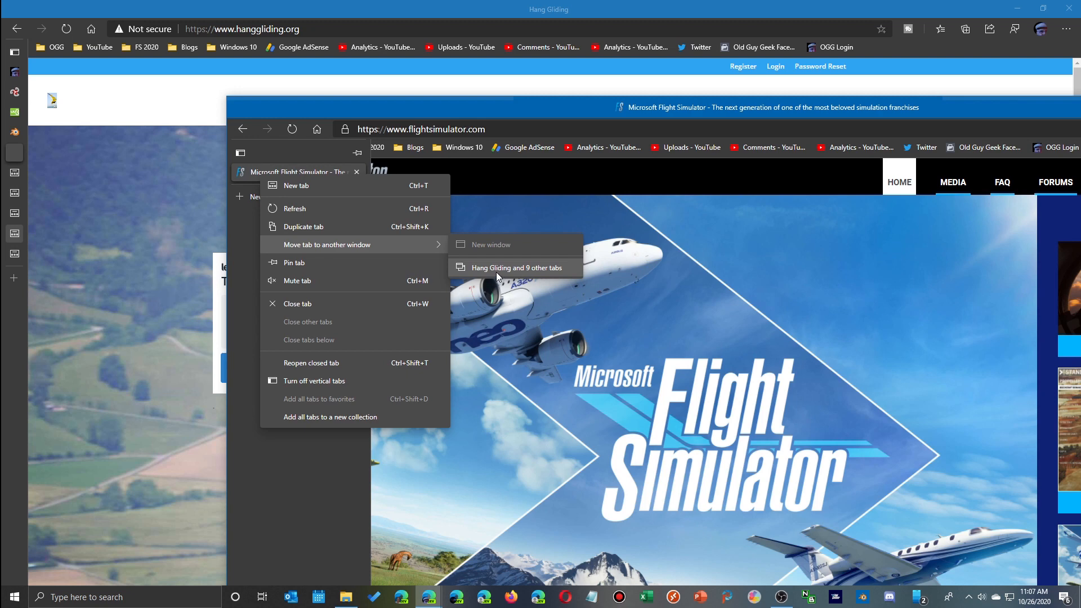
left_click(513, 268)
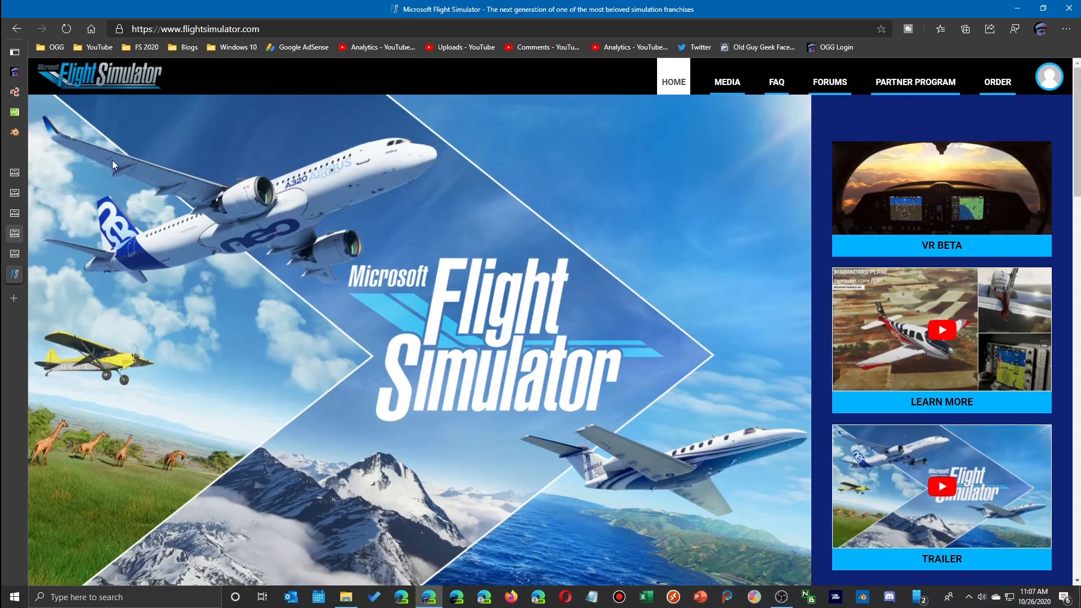
mouse_move(12, 274)
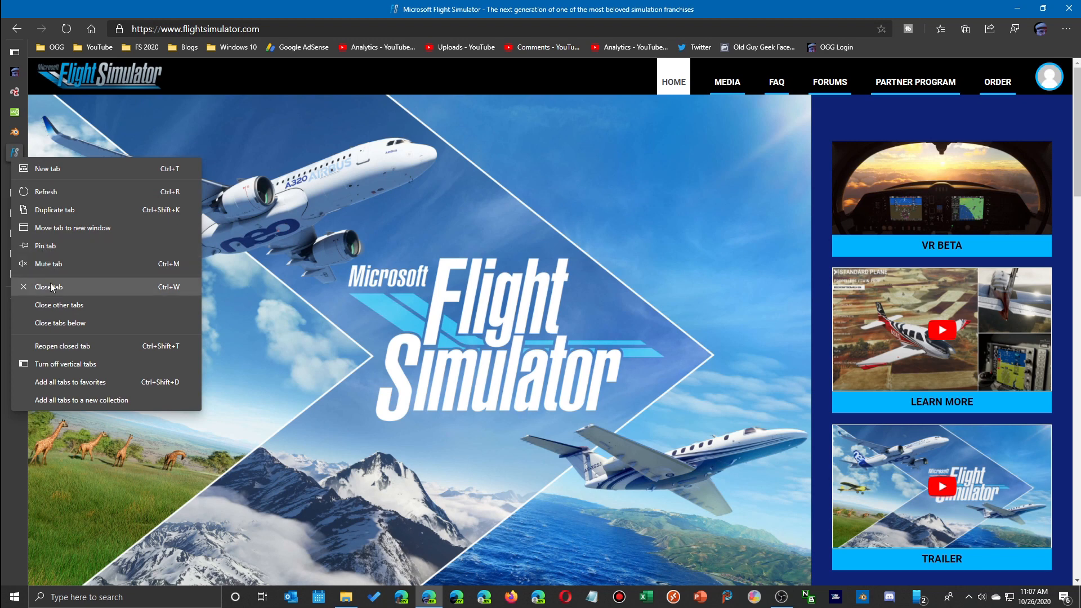
mouse_move(58, 305)
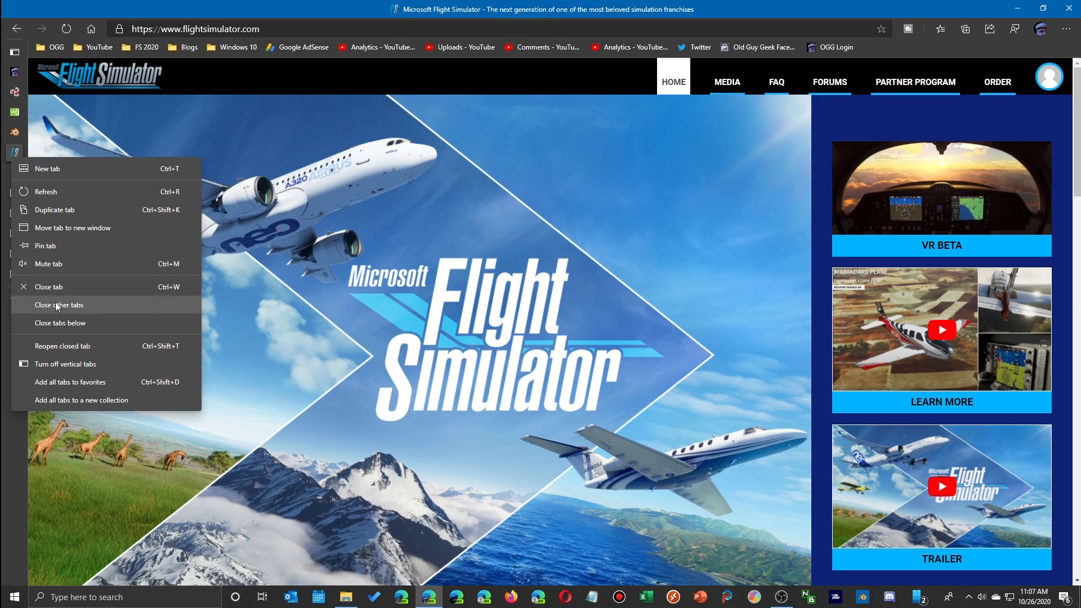
mouse_move(72, 324)
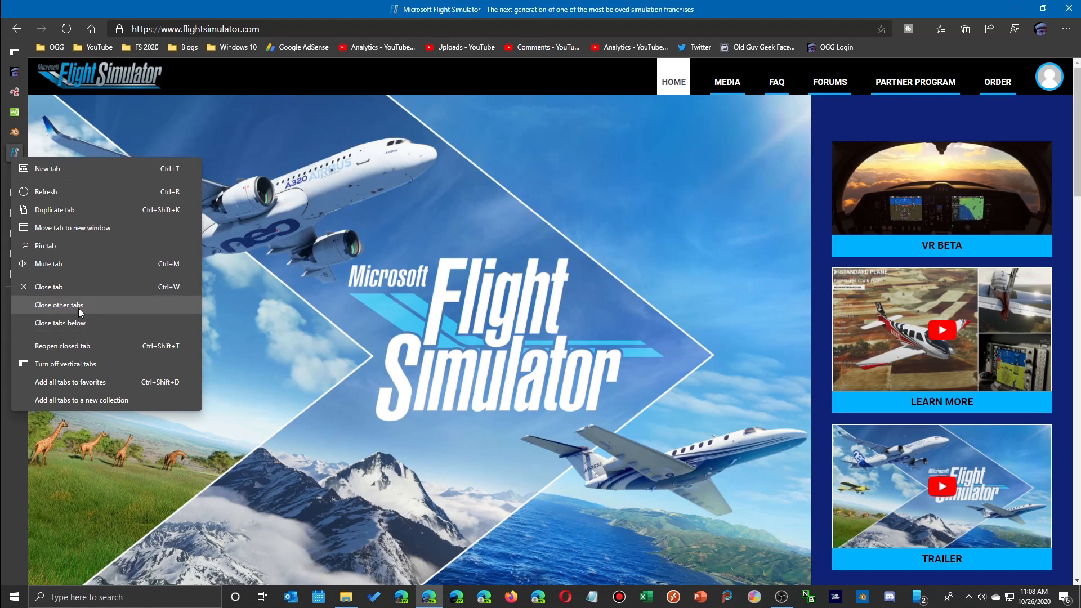
mouse_move(94, 386)
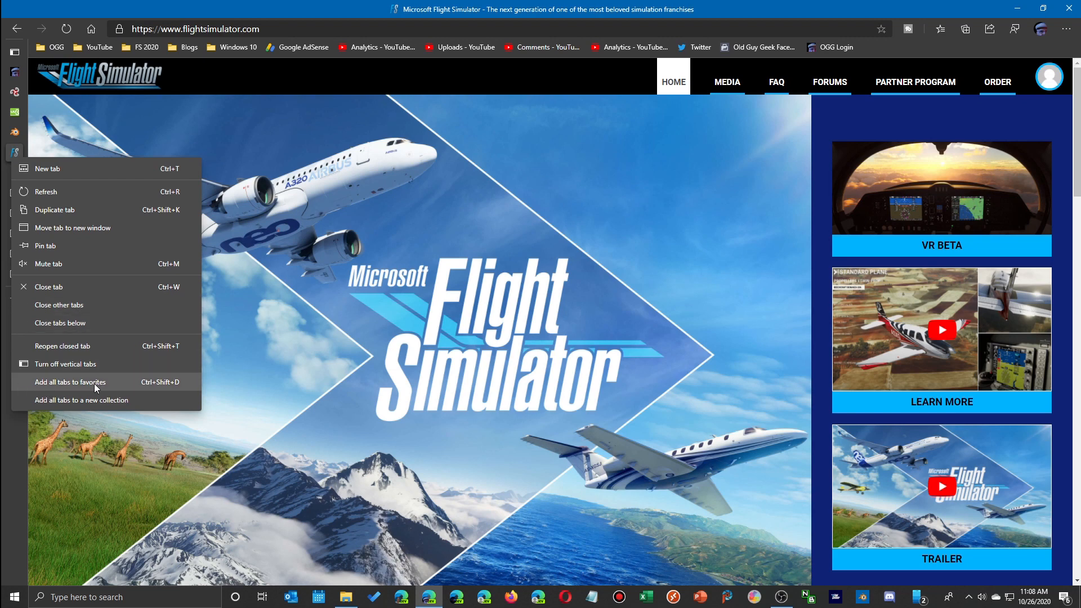
mouse_move(81, 399)
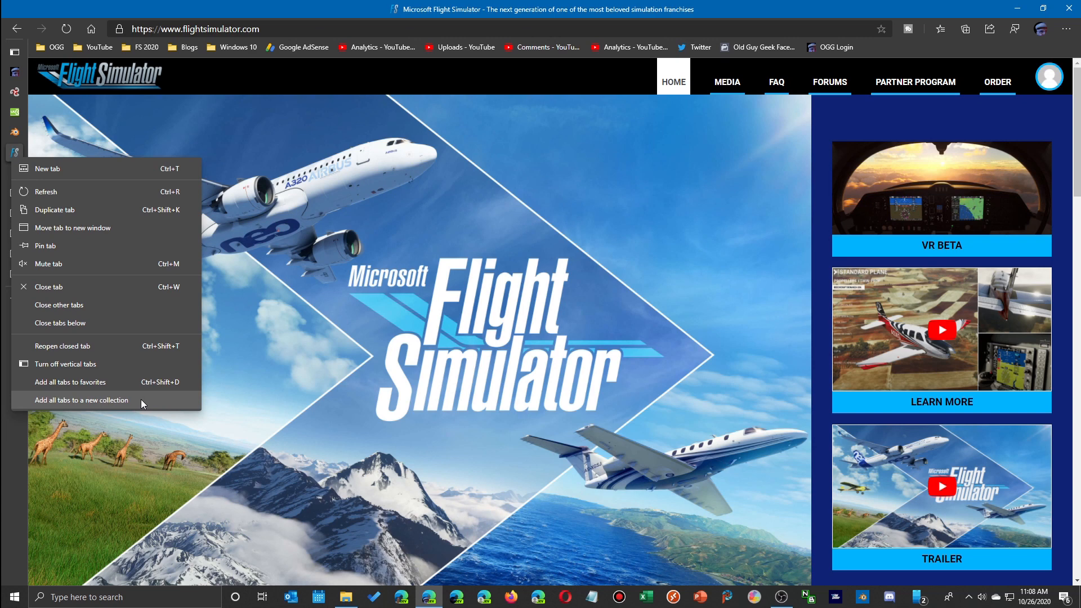
mouse_move(82, 381)
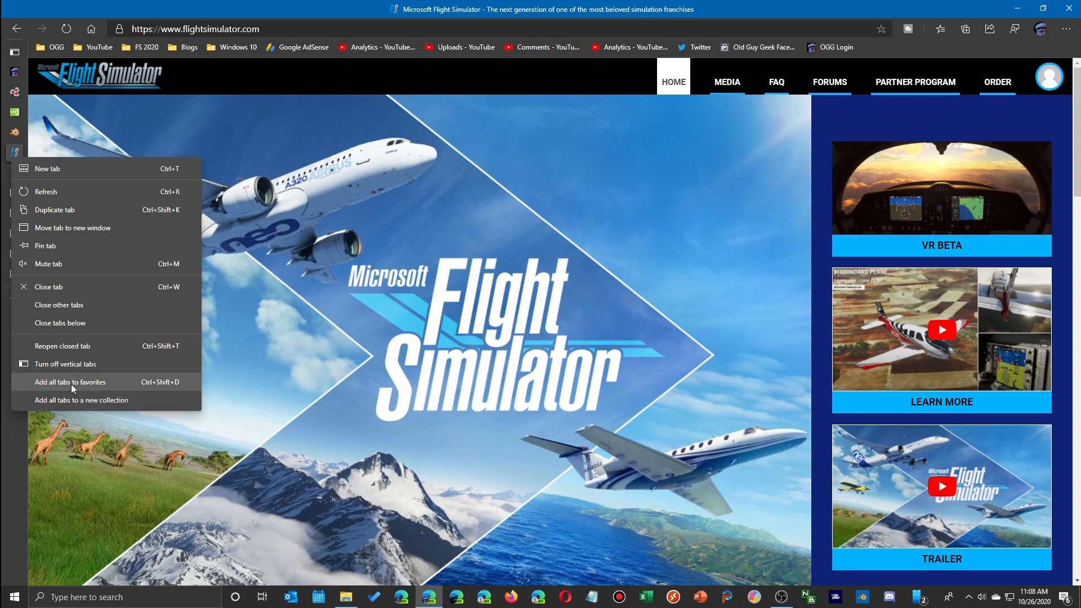
Save all open tabs into a new Favorites bar folder, review its seven pages, then delete it.
left_click(68, 382)
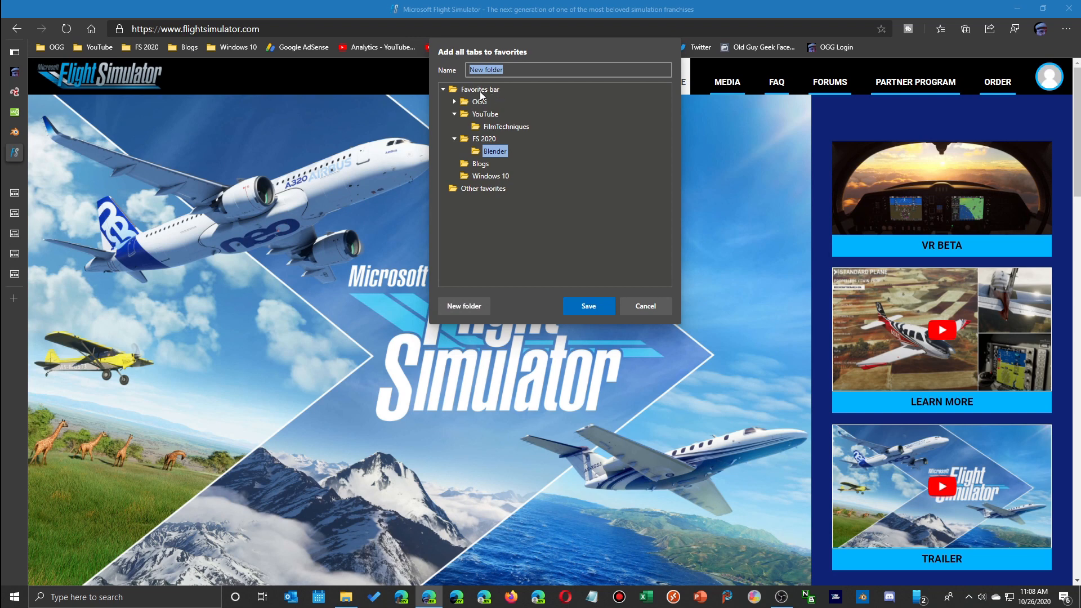
left_click(480, 89)
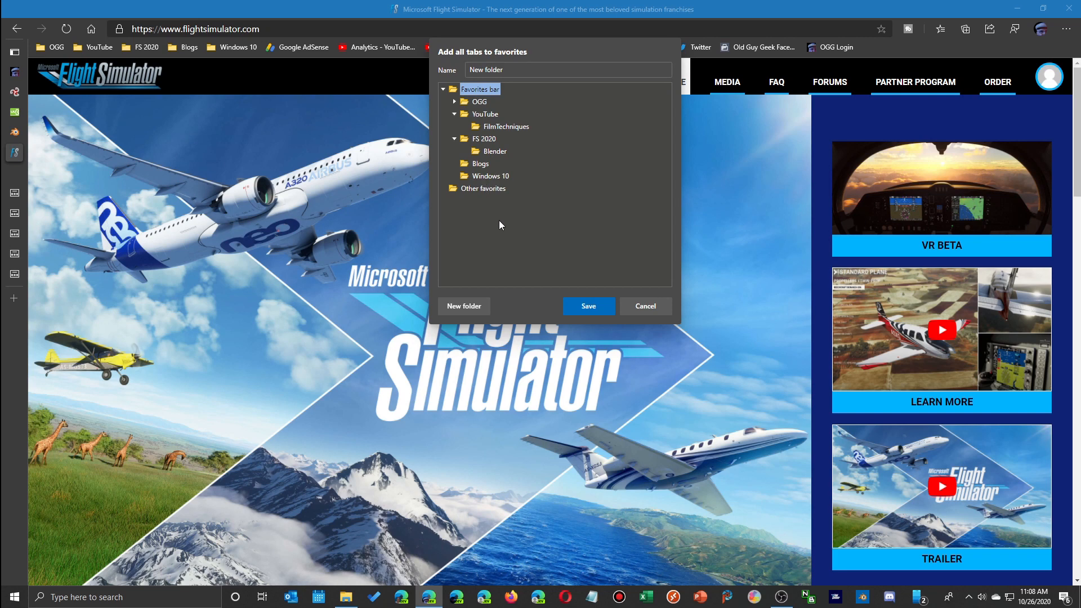
left_click(588, 305)
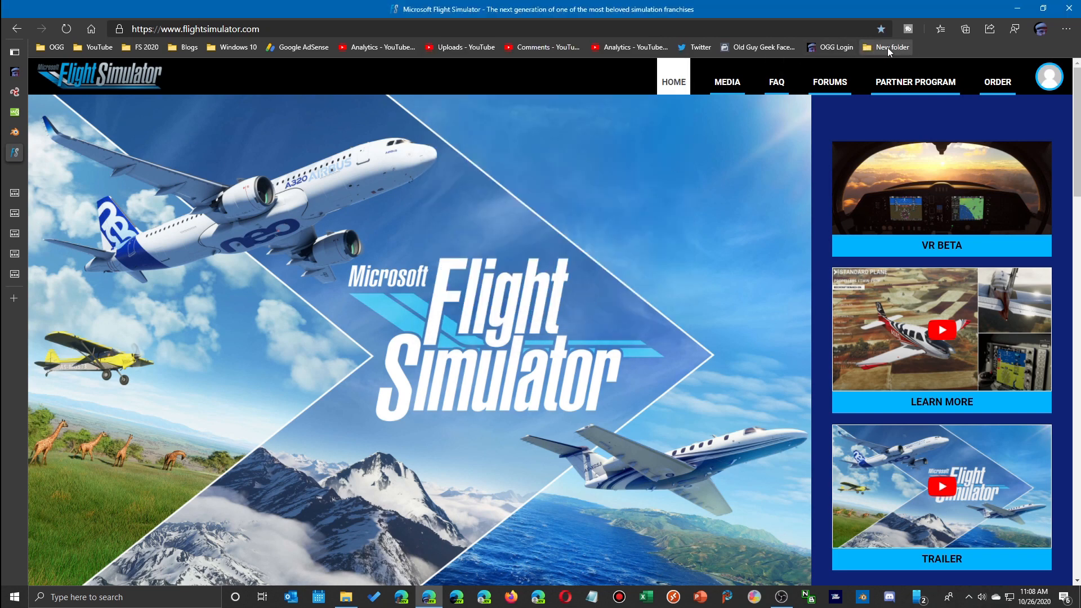
left_click(891, 48)
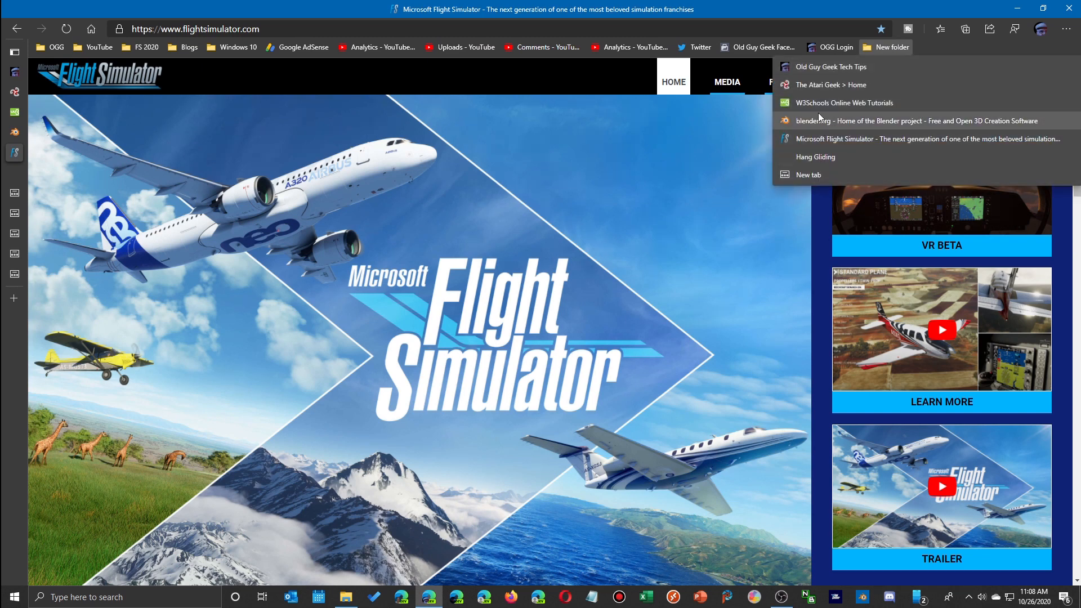
right_click(896, 47)
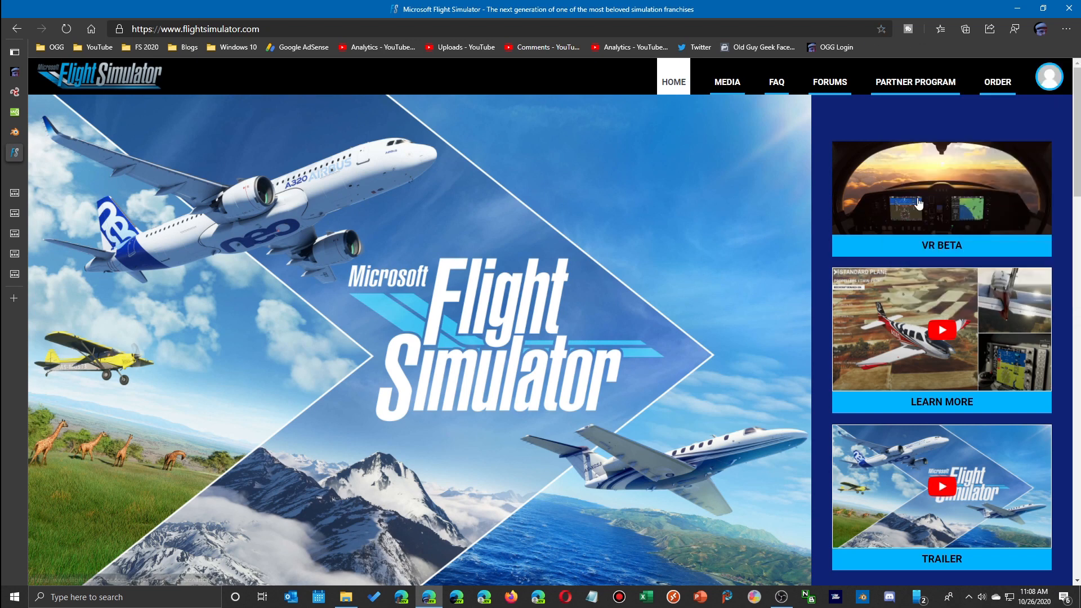
Add all open tabs, blank ones included, to a new collection named Oct 26, 2020.
left_click(14, 53)
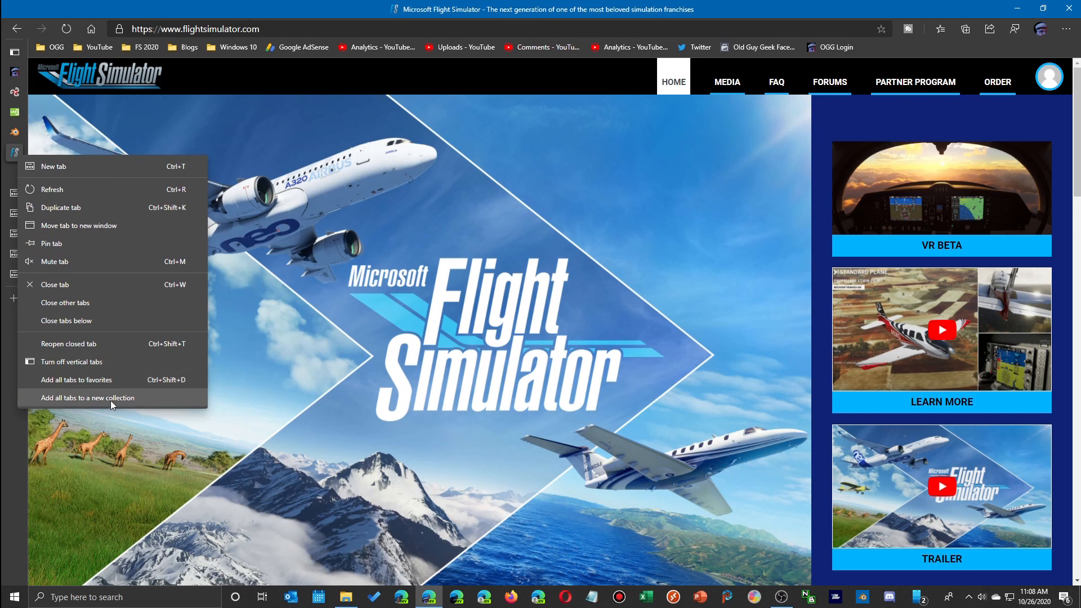
left_click(87, 398)
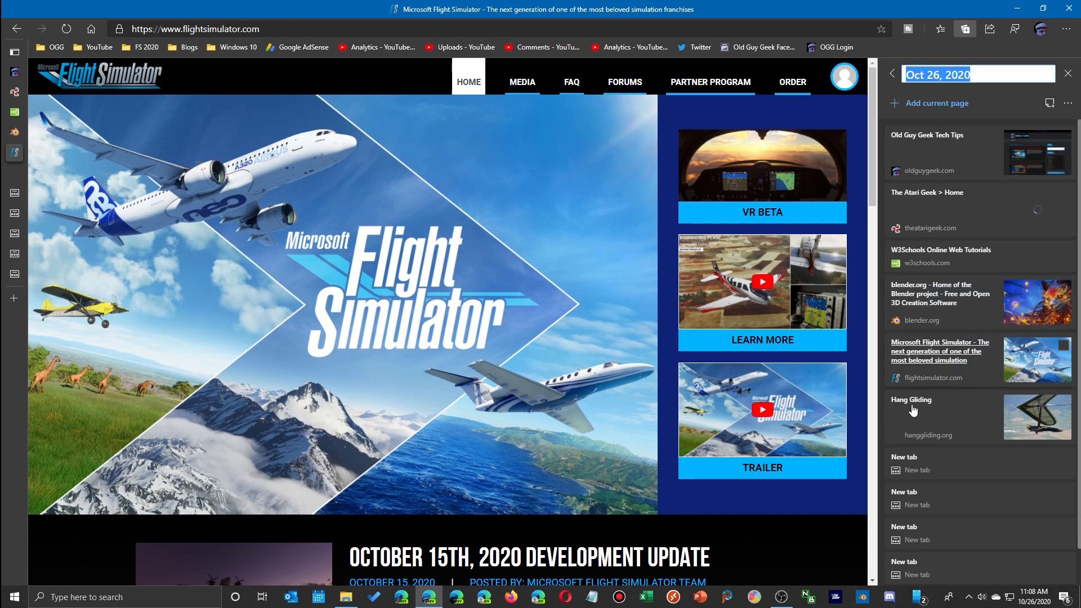
mouse_move(993, 171)
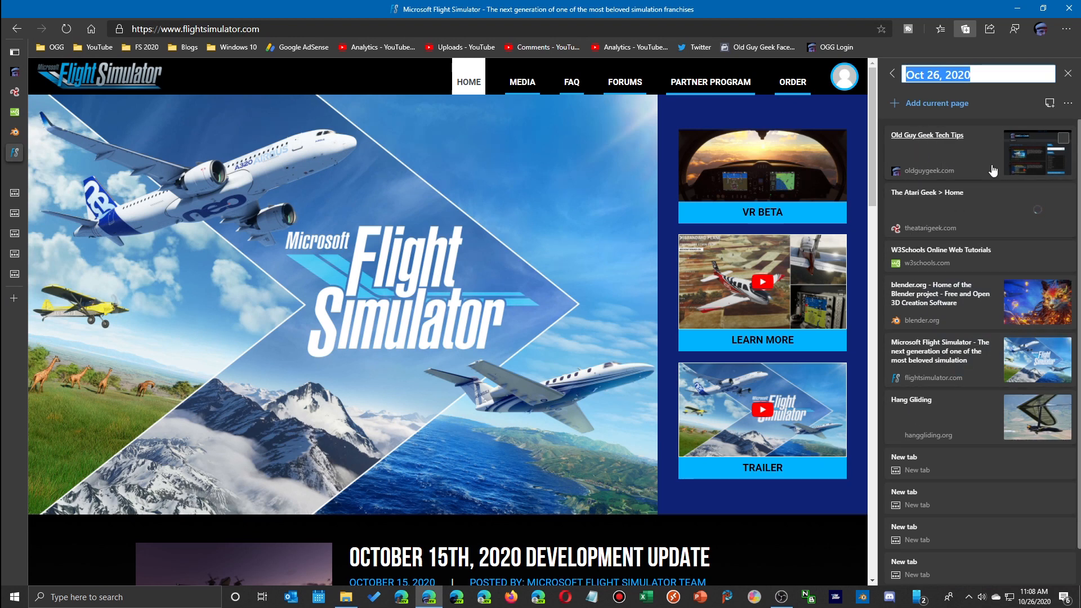
mouse_move(927, 135)
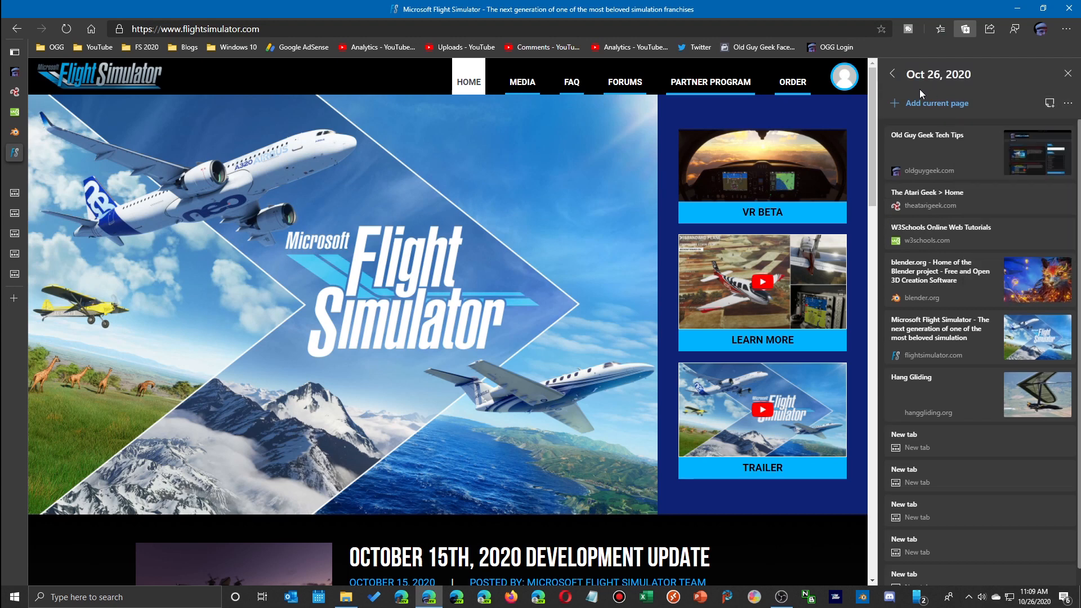
Remove the Oct 26, 2020 collection from the Collections pane.
left_click(892, 75)
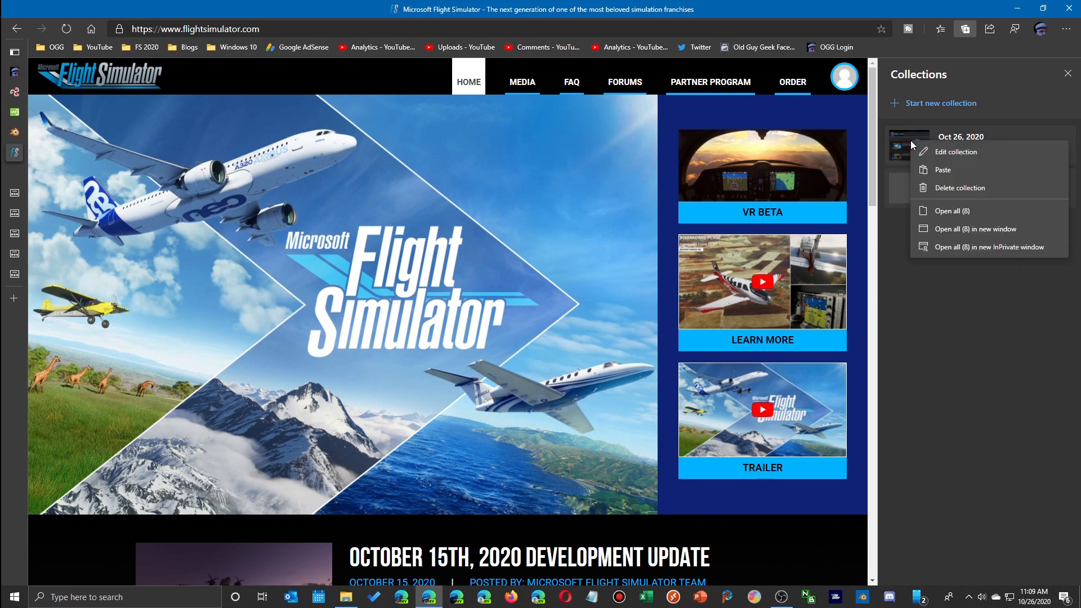
left_click(959, 188)
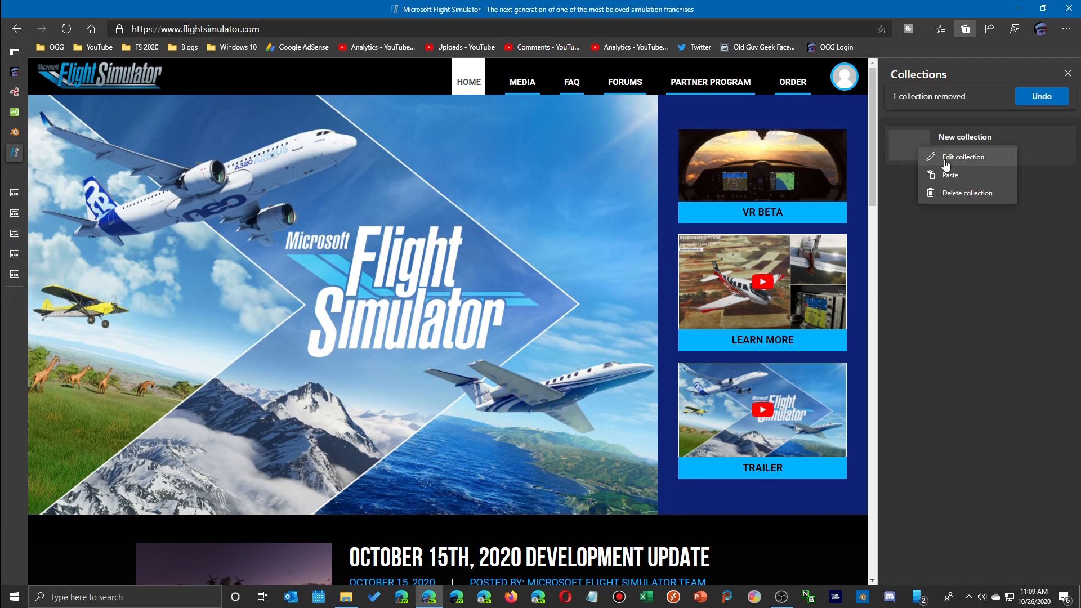
left_click(949, 200)
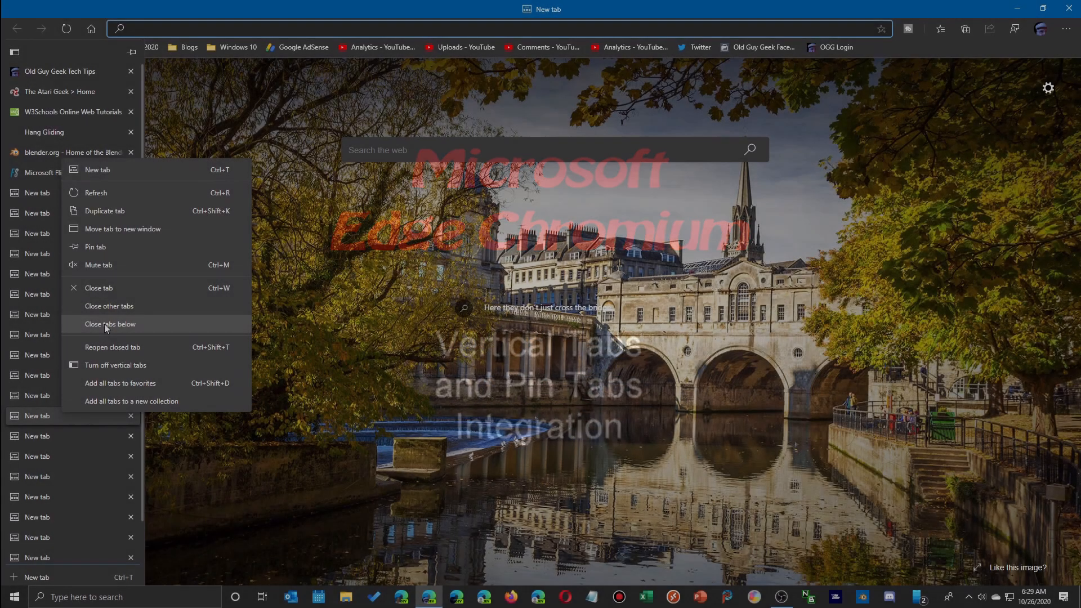
Close the tabs below a blank tab and pin a blank tab to the top of the list.
left_click(109, 324)
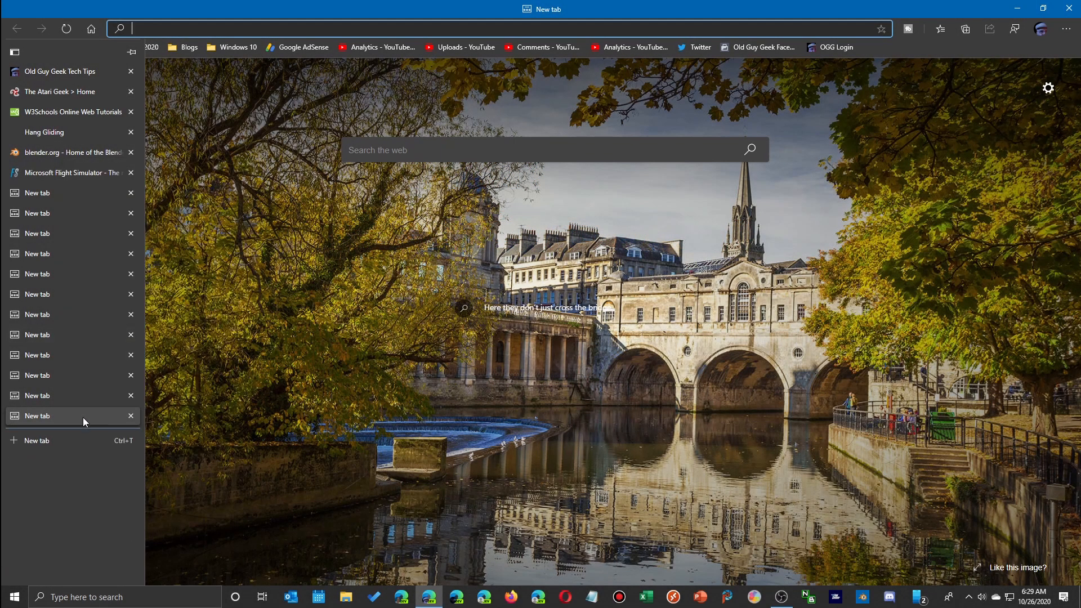
mouse_move(72, 419)
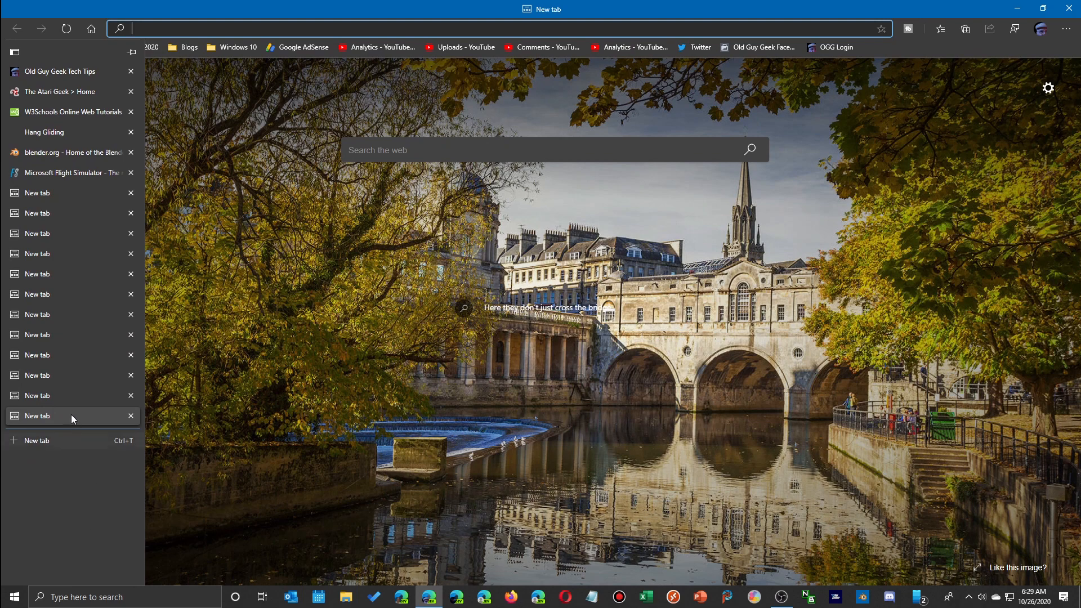
right_click(39, 294)
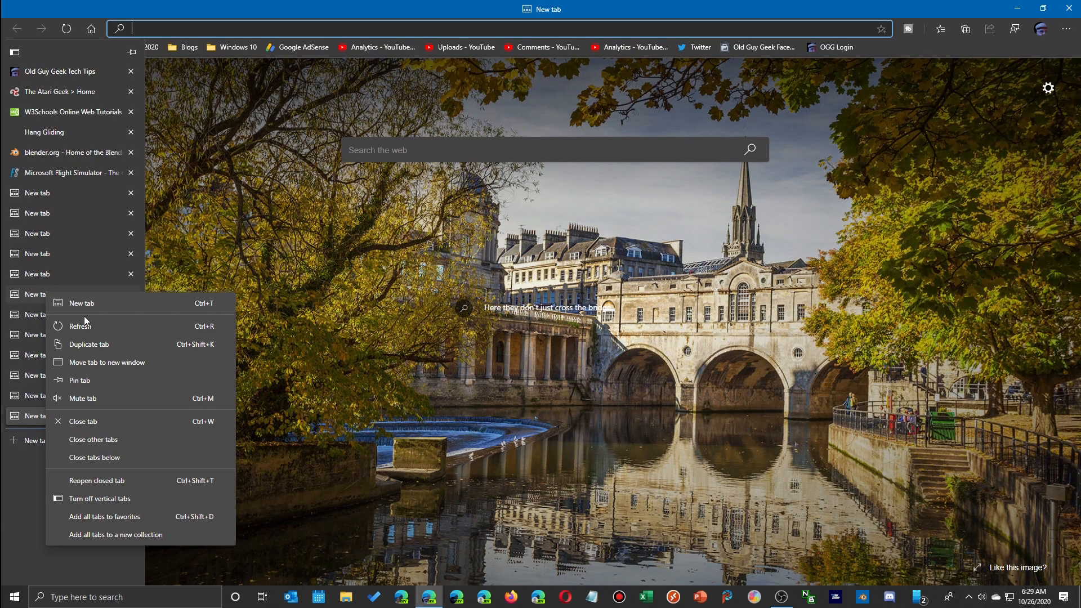
mouse_move(79, 379)
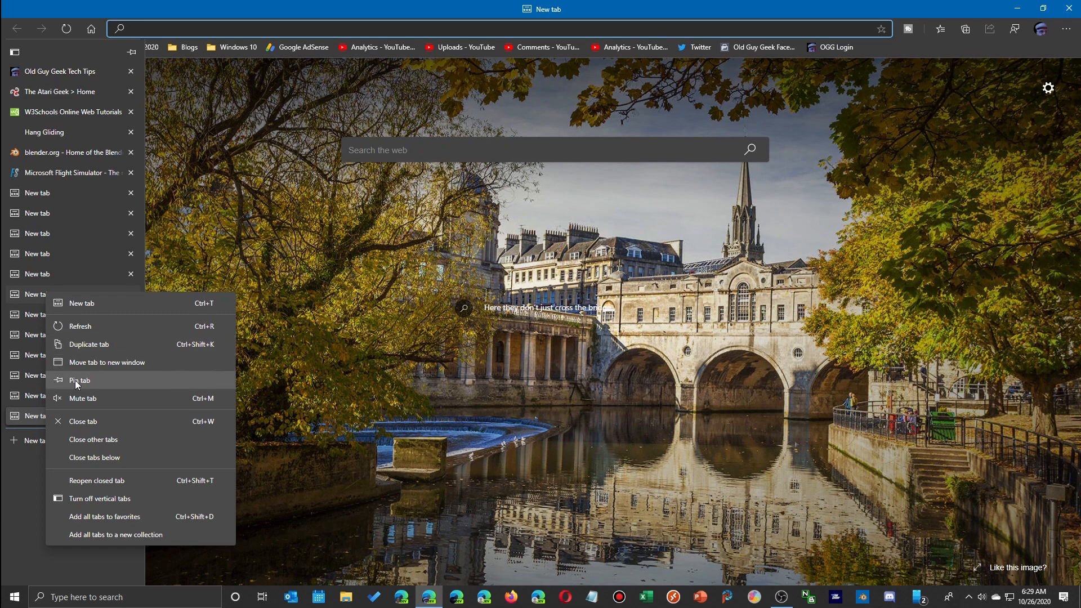
mouse_move(74, 386)
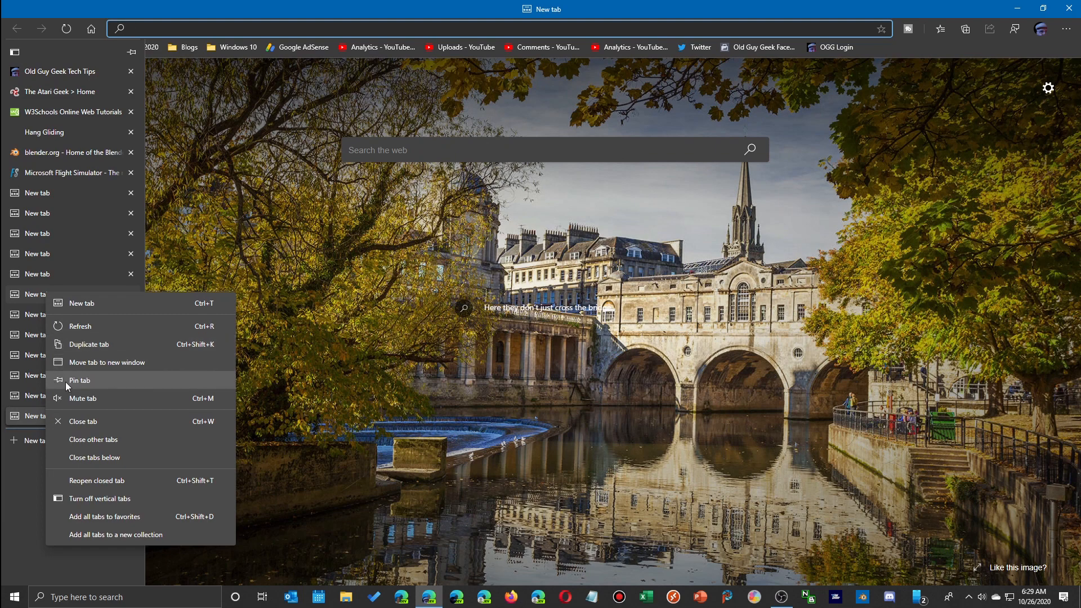
mouse_move(155, 387)
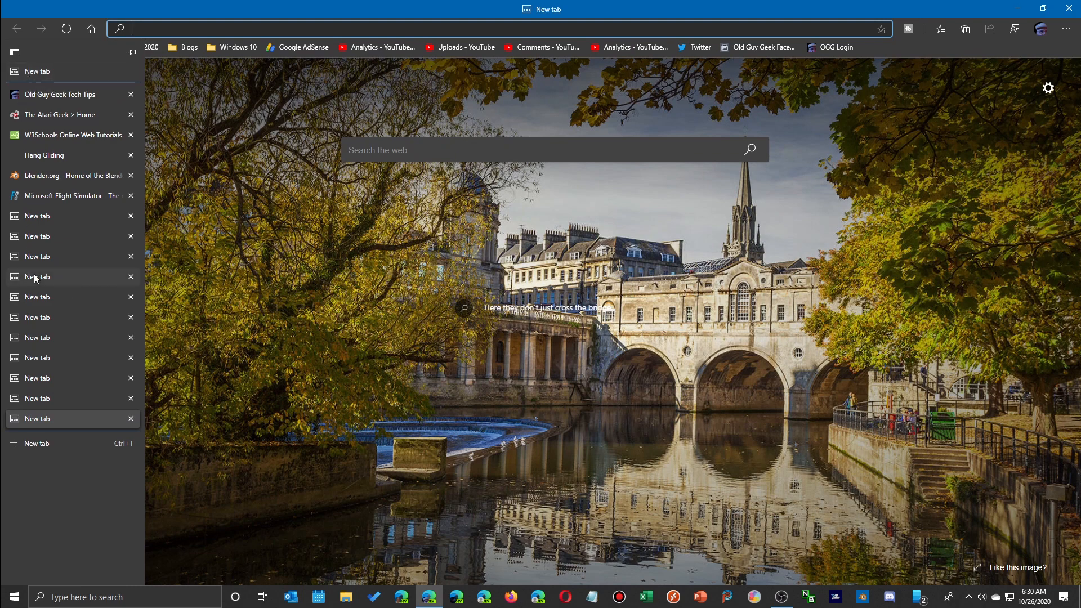
mouse_move(42, 321)
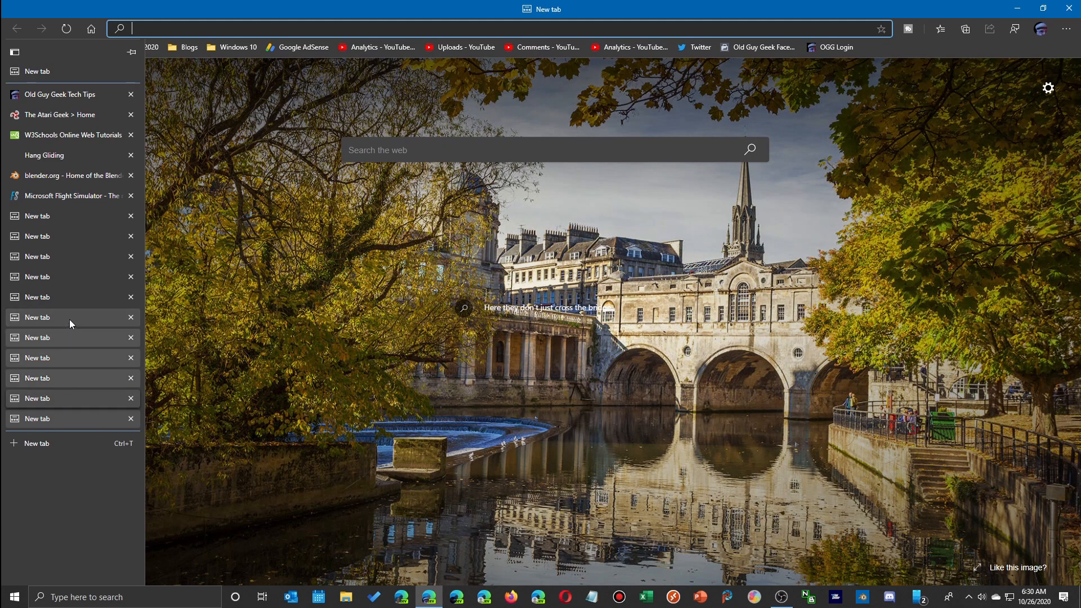
right_click(69, 318)
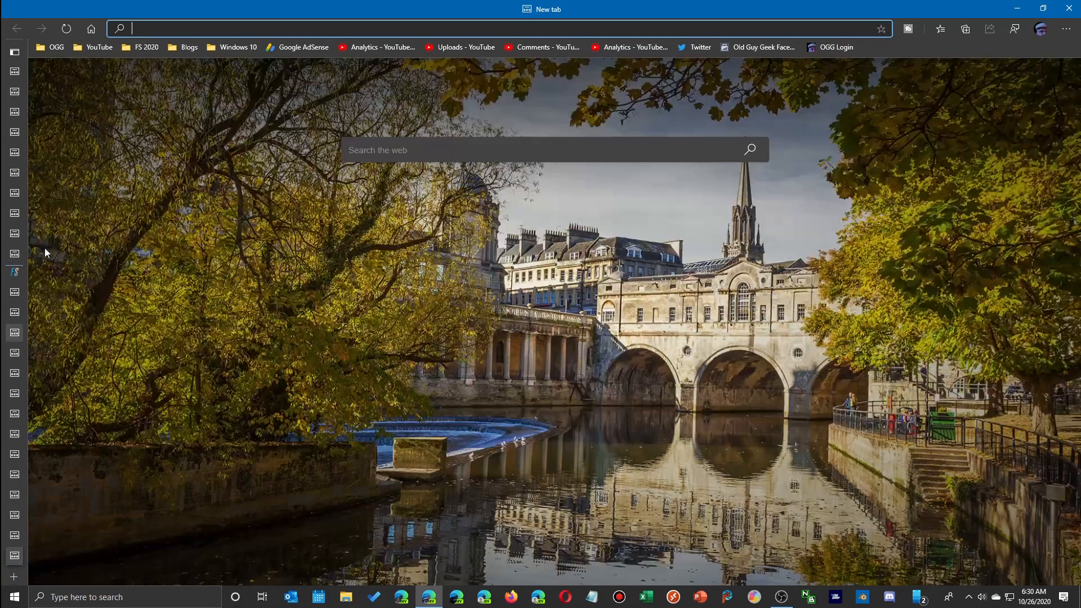
Expand the side tab list and pin the pane so it stays open.
left_click(14, 53)
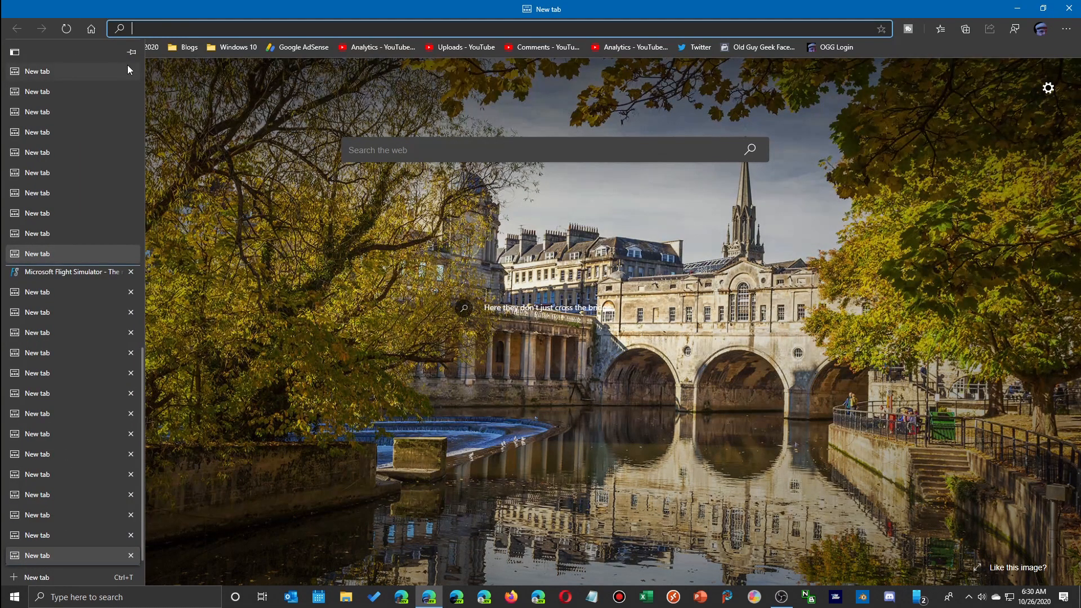
mouse_move(131, 53)
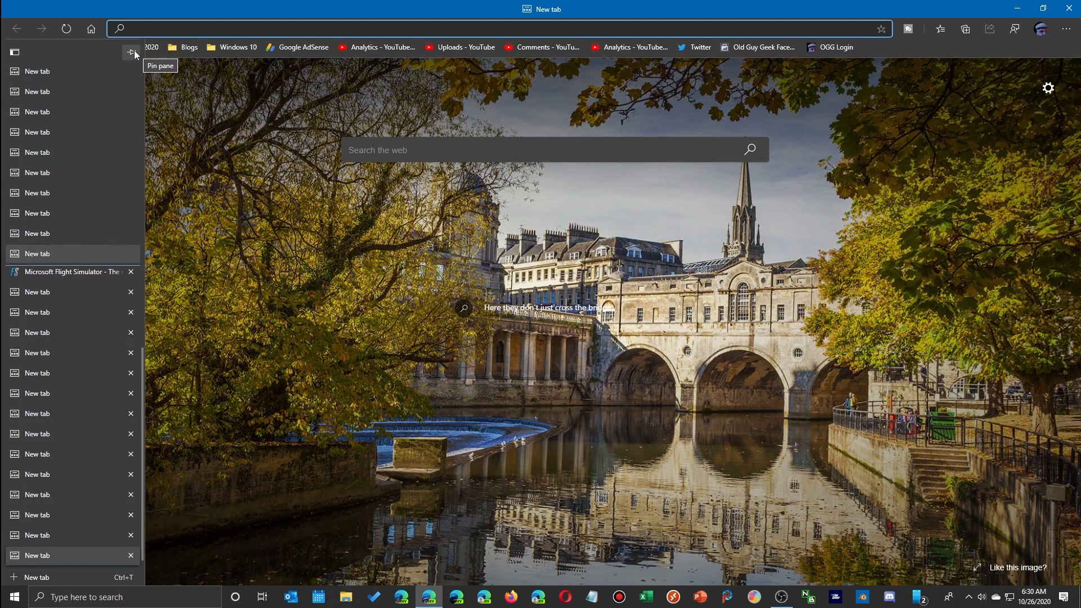
left_click(131, 54)
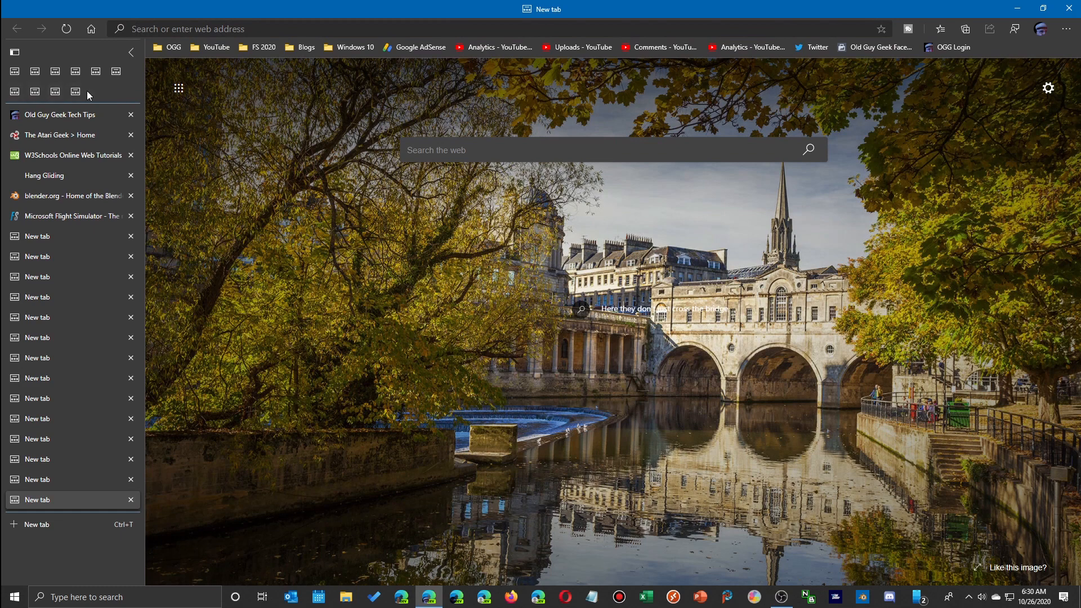
mouse_move(75, 91)
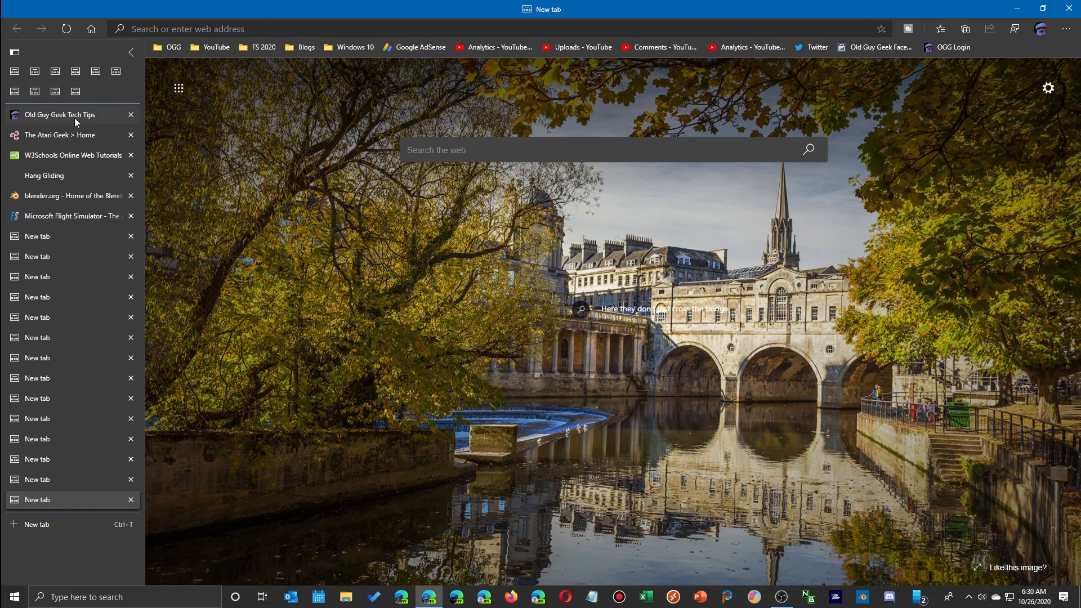
Pin Old Guy Geek and W3Schools, then pin Atari Geek through Flight Simulator as a selected group.
right_click(60, 115)
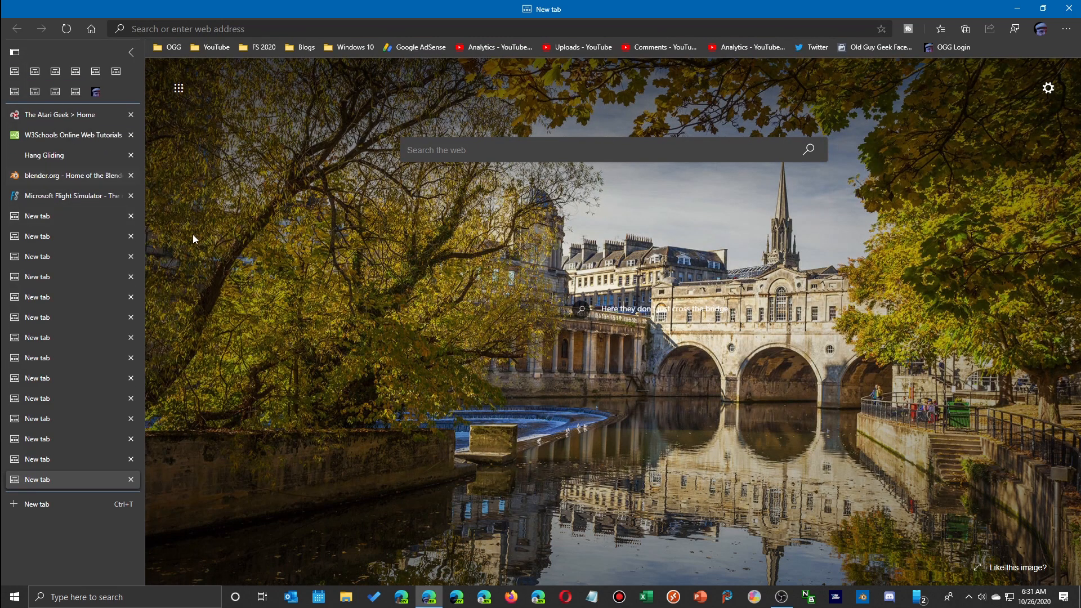
mouse_move(95, 91)
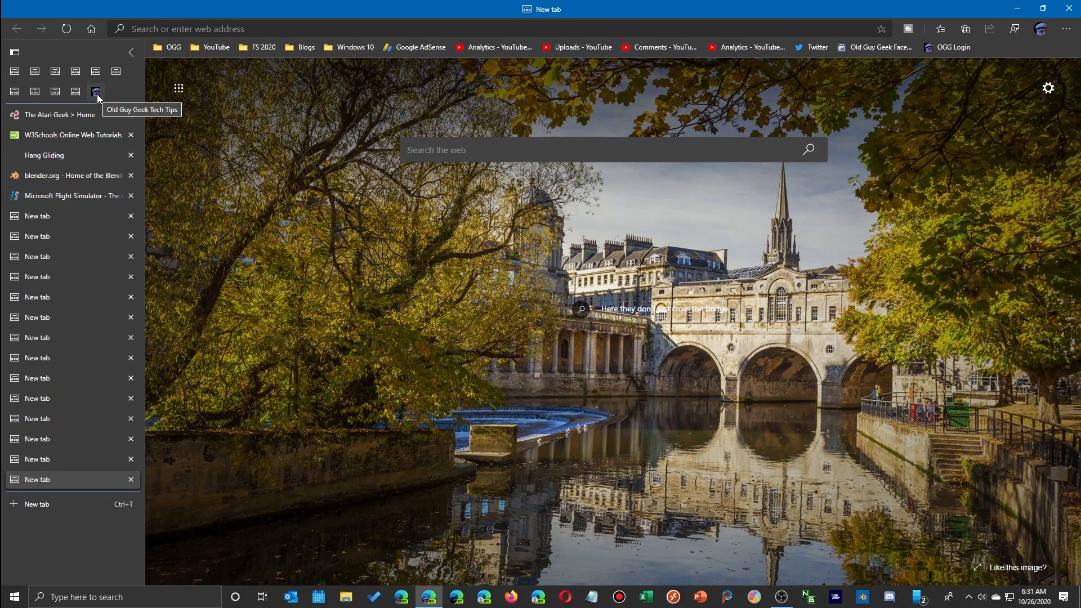
mouse_move(98, 95)
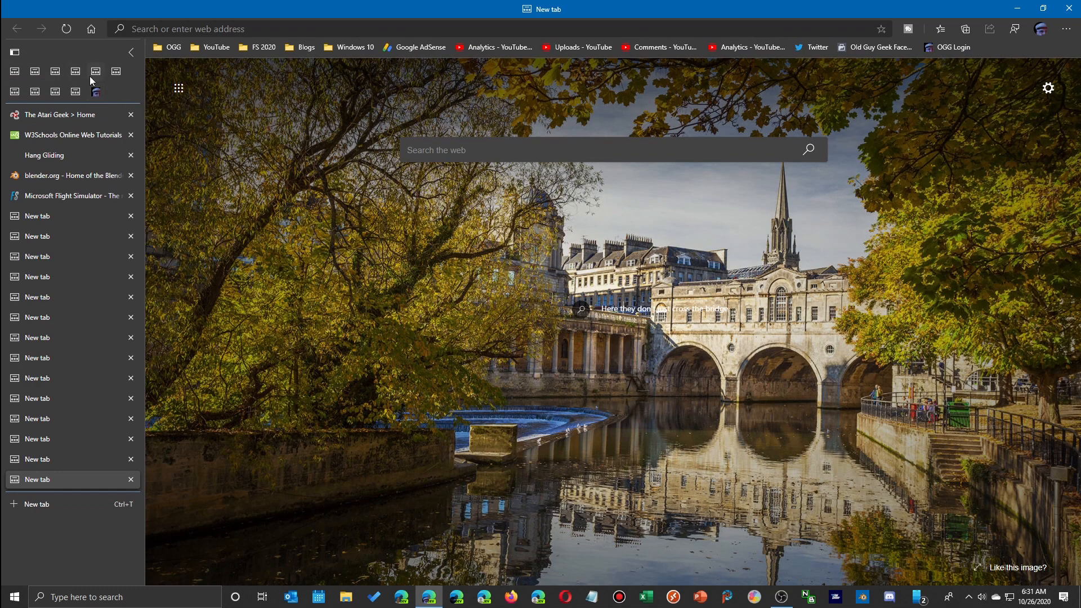
mouse_move(99, 121)
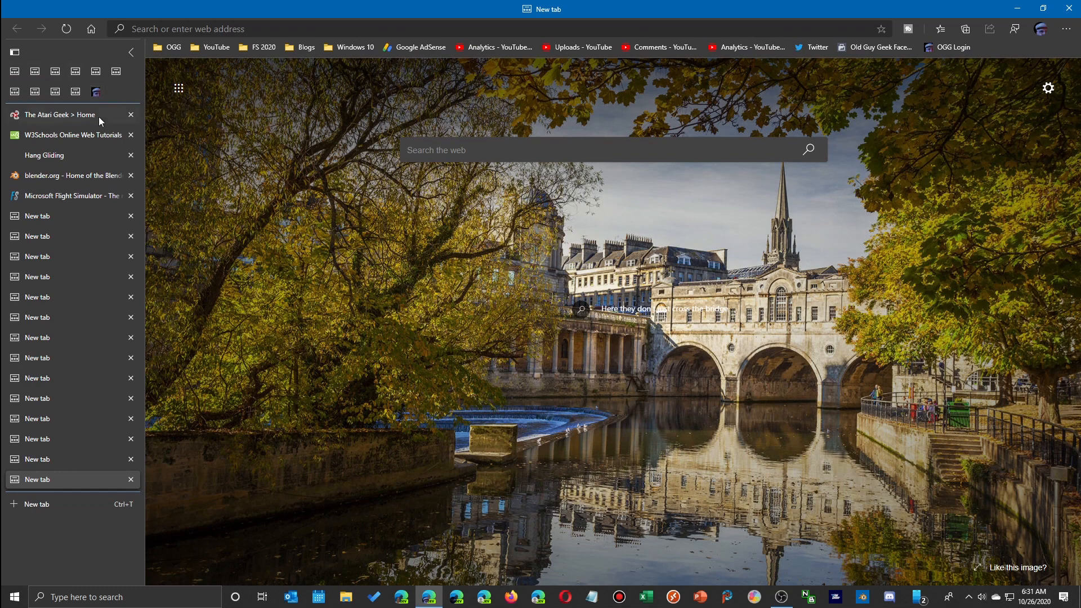
right_click(69, 134)
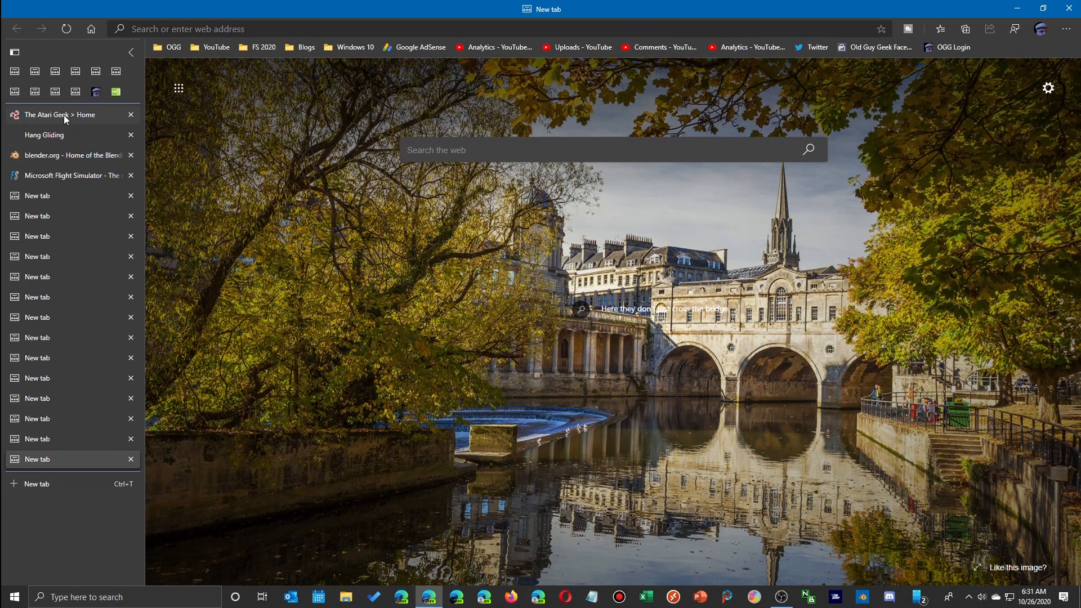
left_click(60, 115)
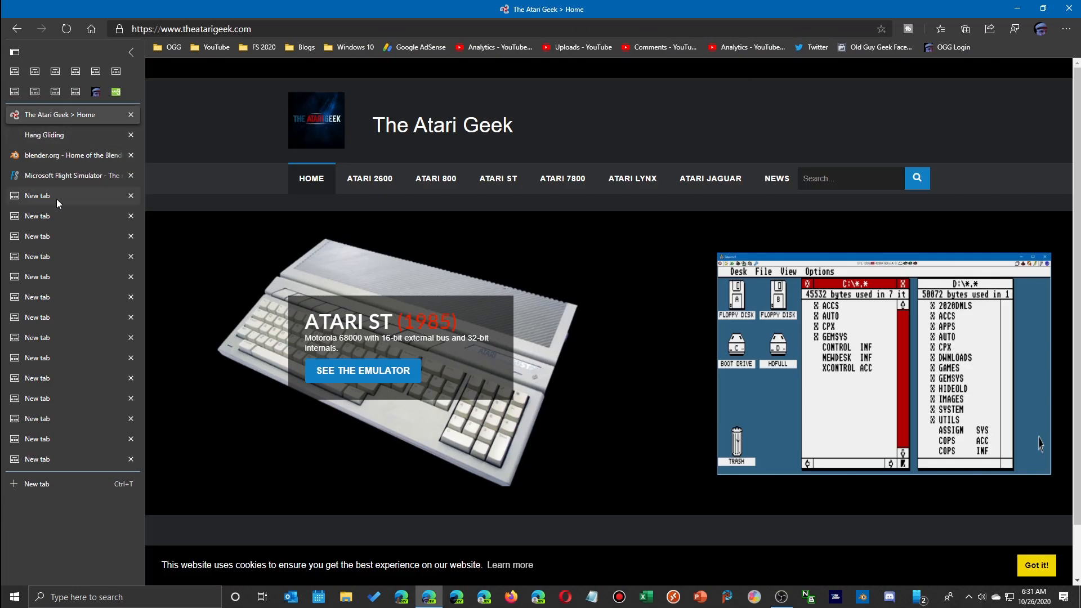
left_click(72, 176)
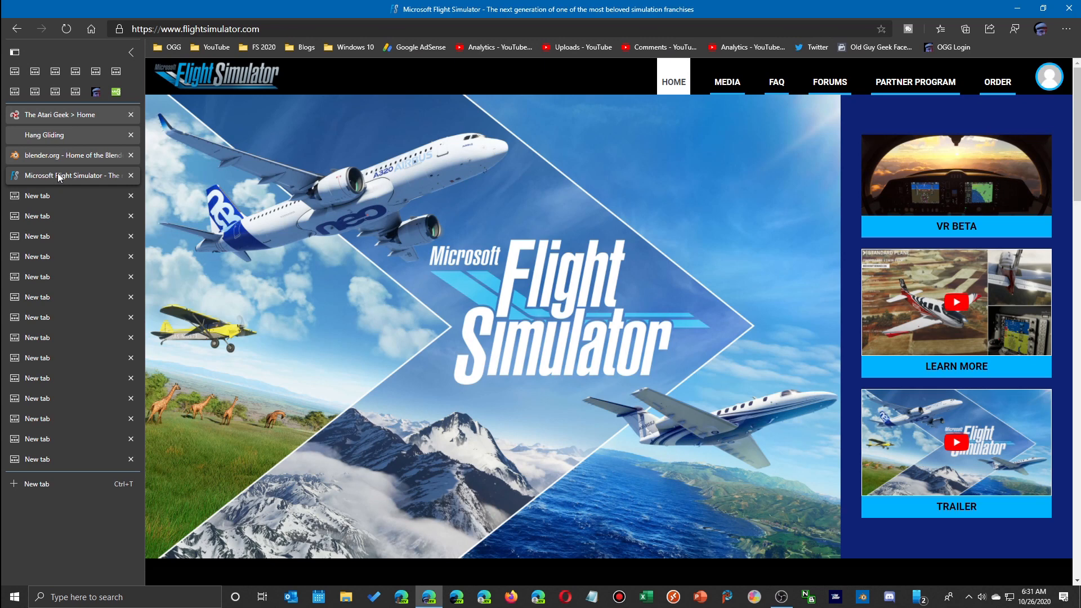
right_click(66, 175)
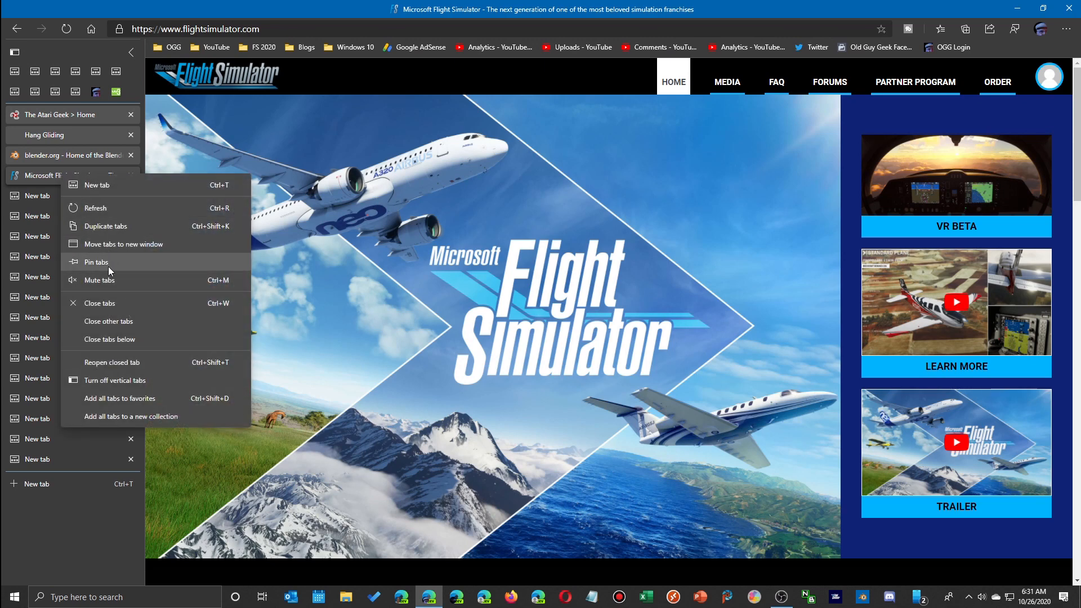
left_click(96, 262)
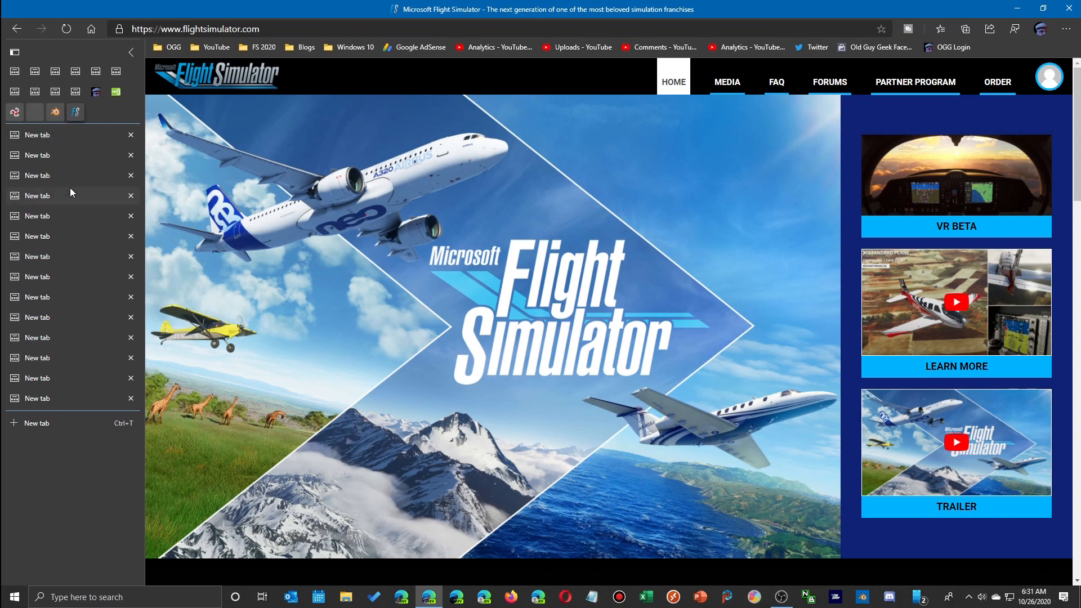
mouse_move(110, 162)
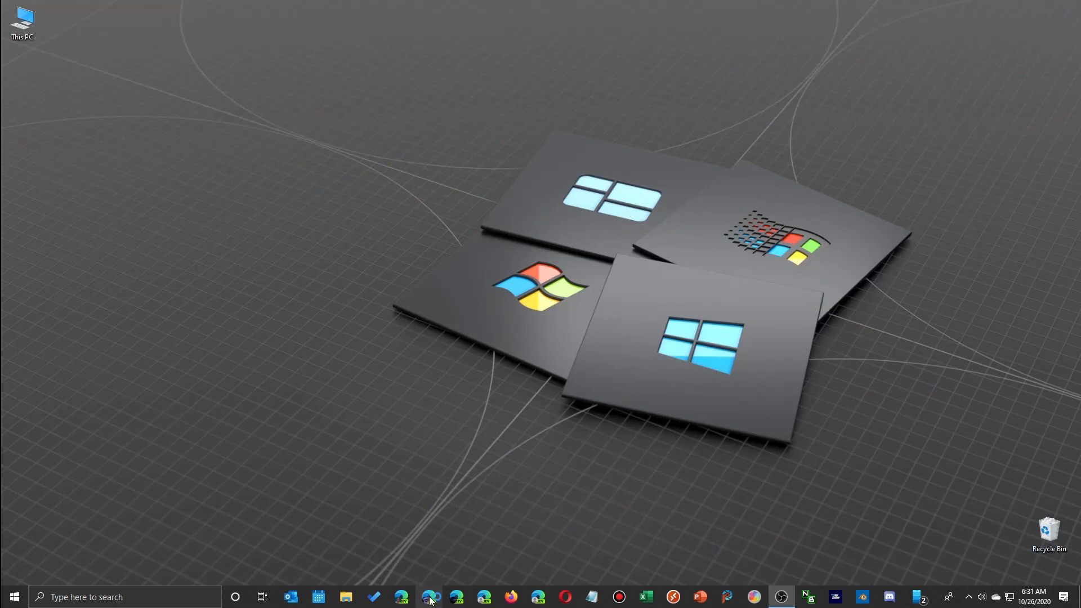
Relaunch Edge from the taskbar and close the YouTube Studio Channel comments tab.
left_click(428, 596)
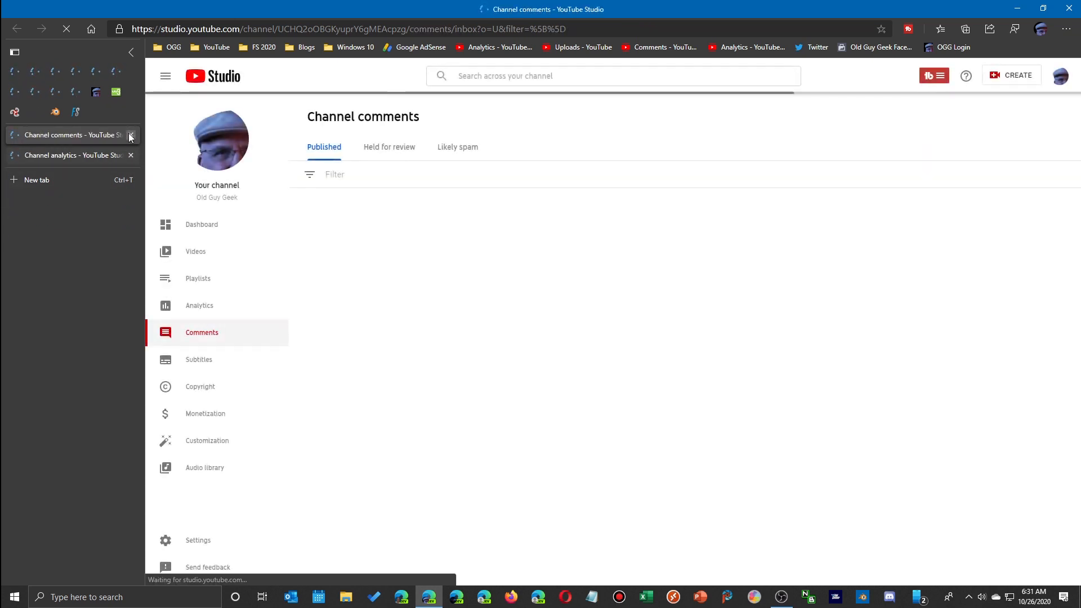
left_click(74, 112)
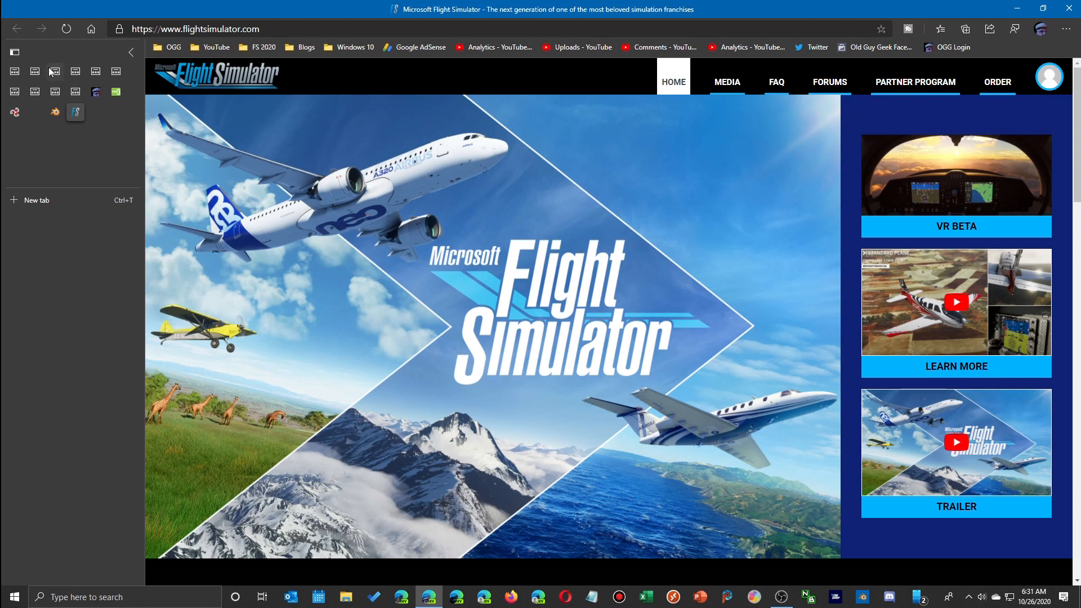
Unpin a blank pinned tab via its context menu so it drops out of the icon row.
right_click(14, 71)
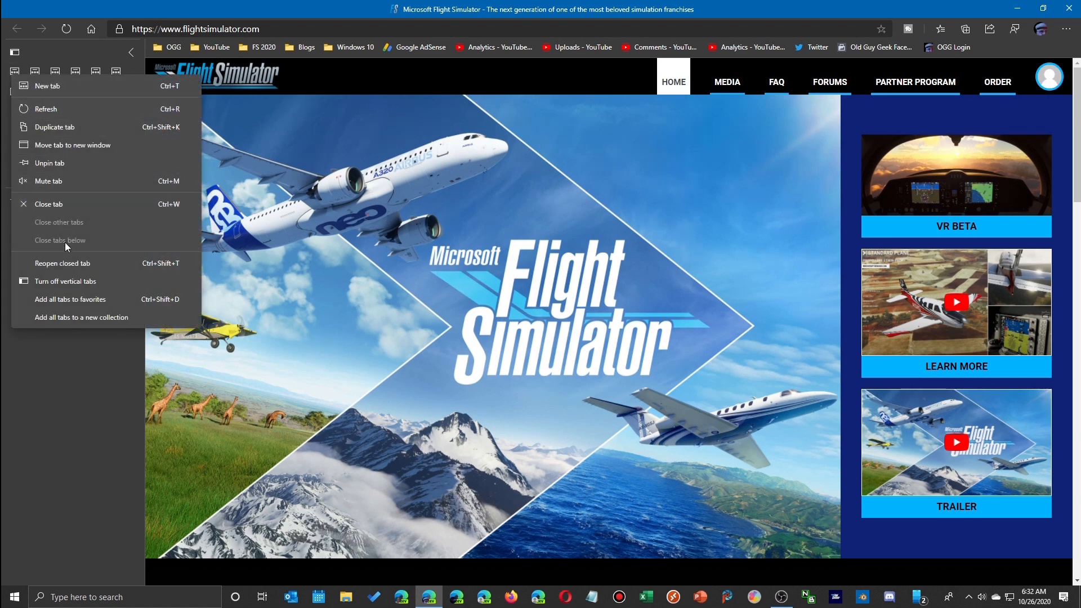
mouse_move(48, 204)
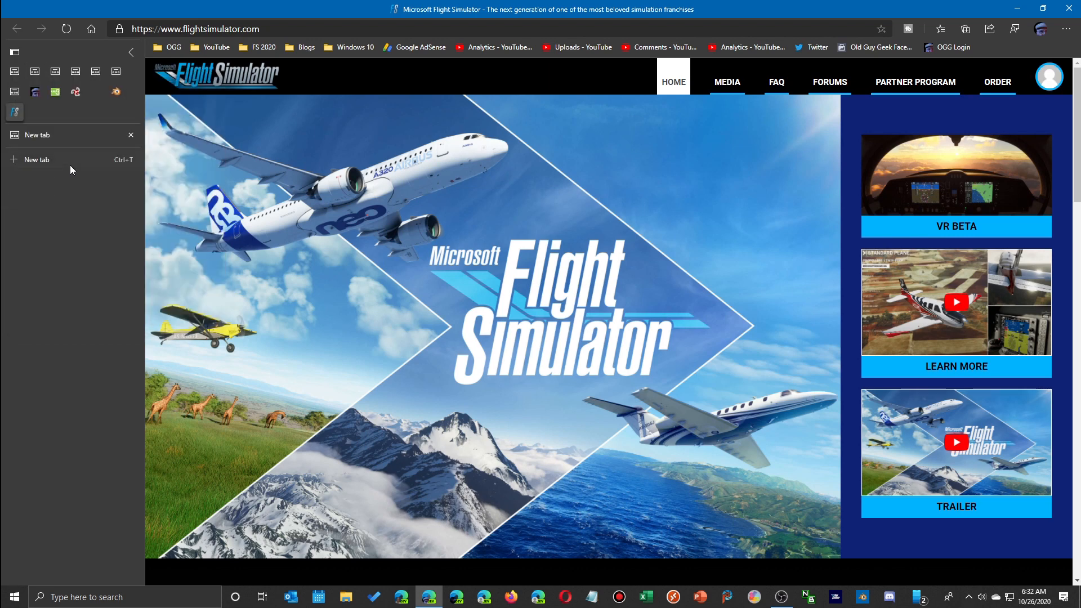
left_click(36, 159)
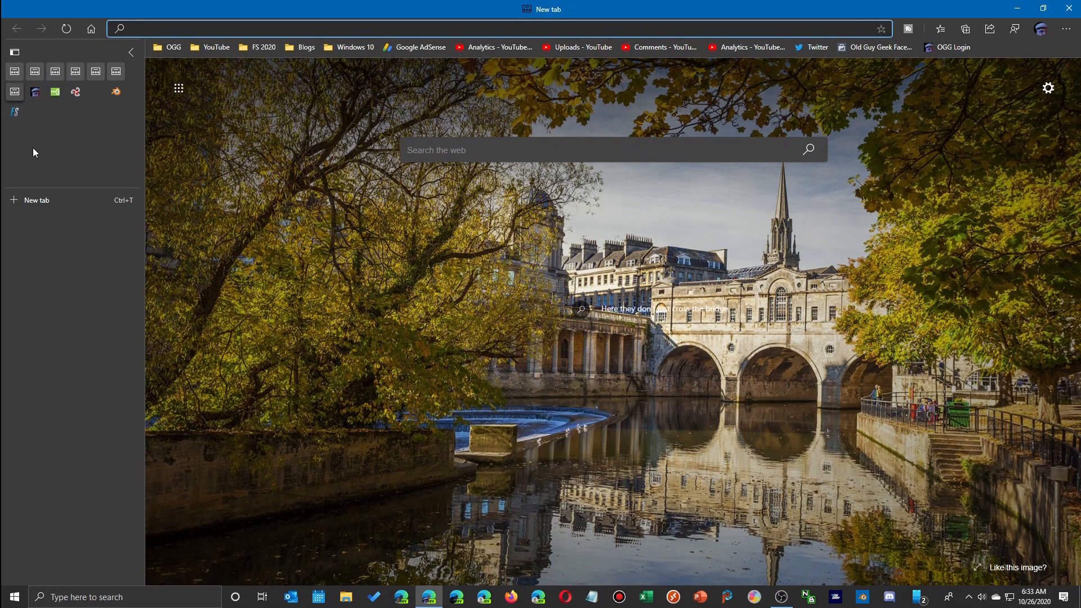
mouse_move(61, 77)
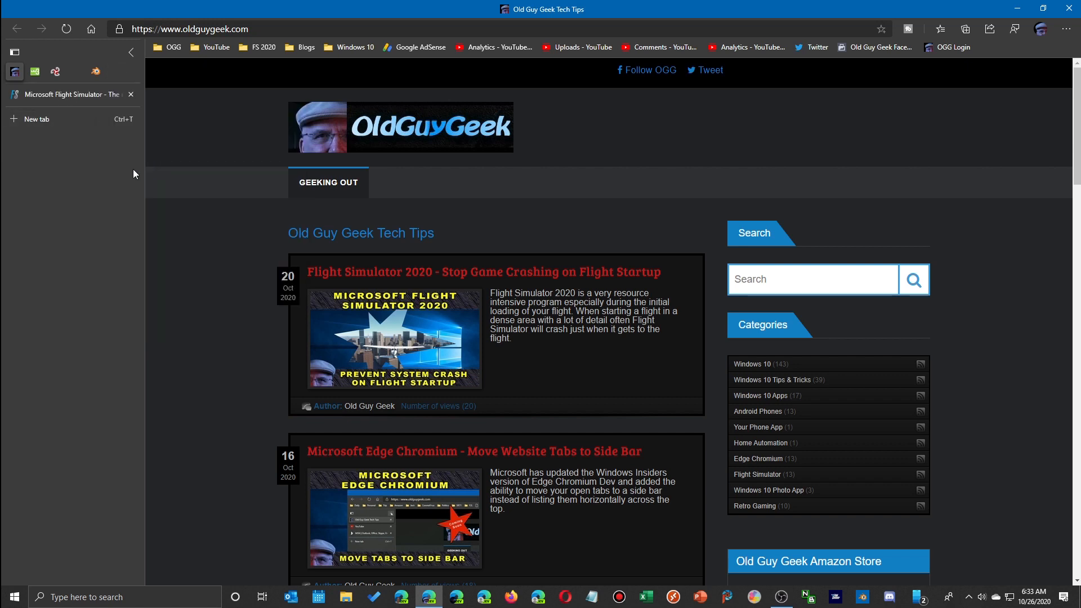
mouse_move(69, 95)
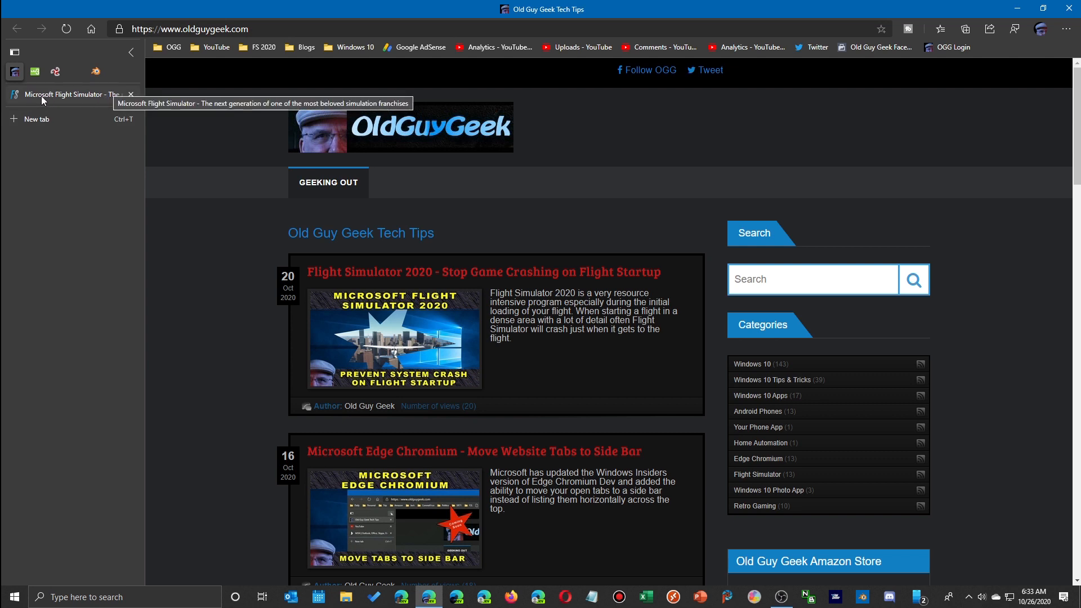
mouse_move(76, 72)
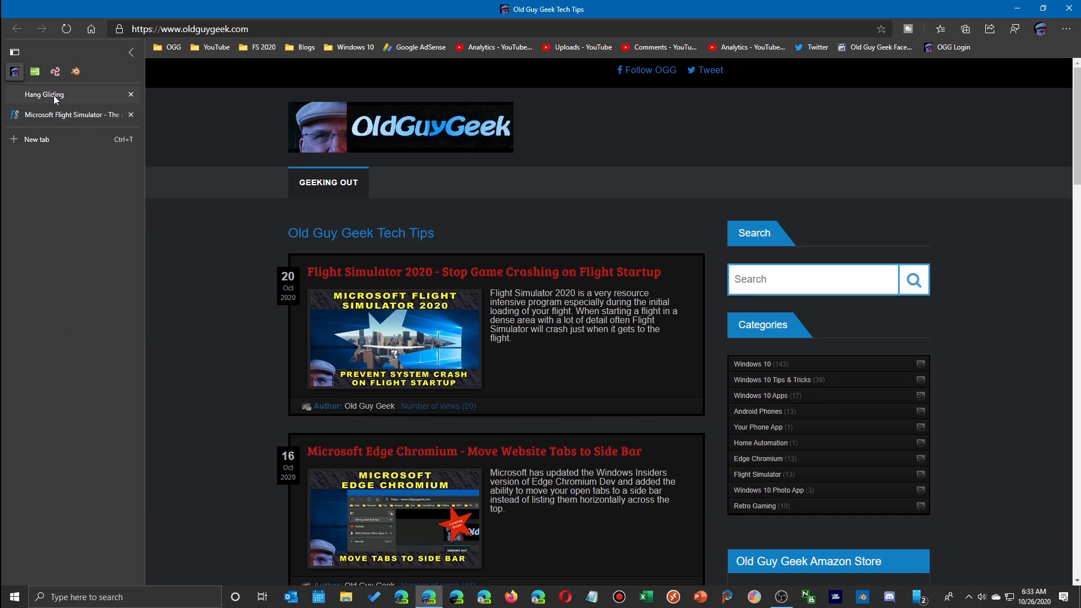
Unpin the Hang Gliding, Atari Geek and Old Guy Geek tabs, leaving W3Schools and blender pinned.
left_click(44, 94)
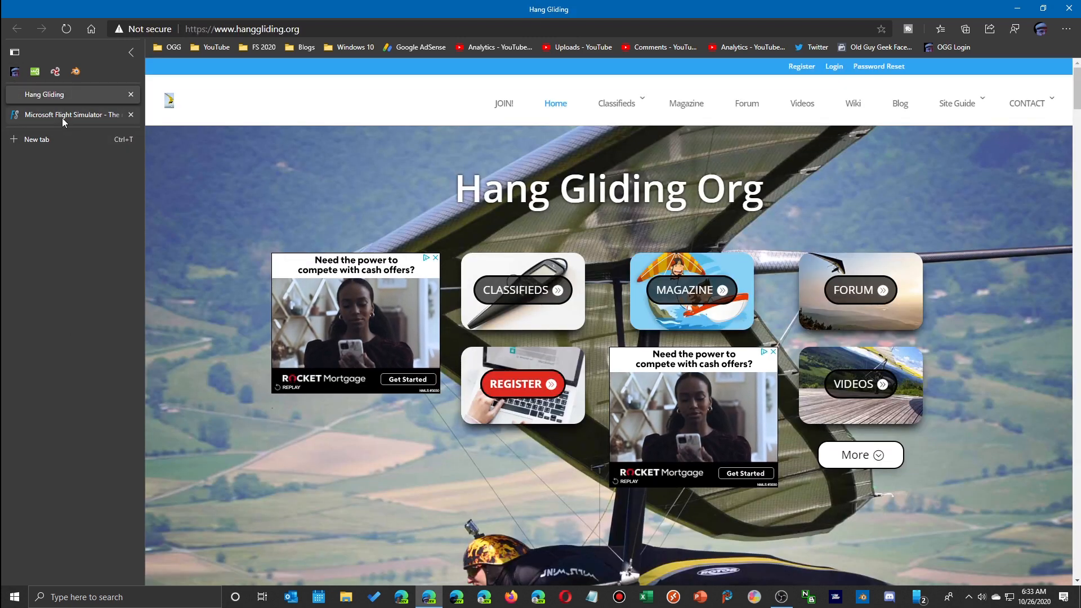
left_click(69, 115)
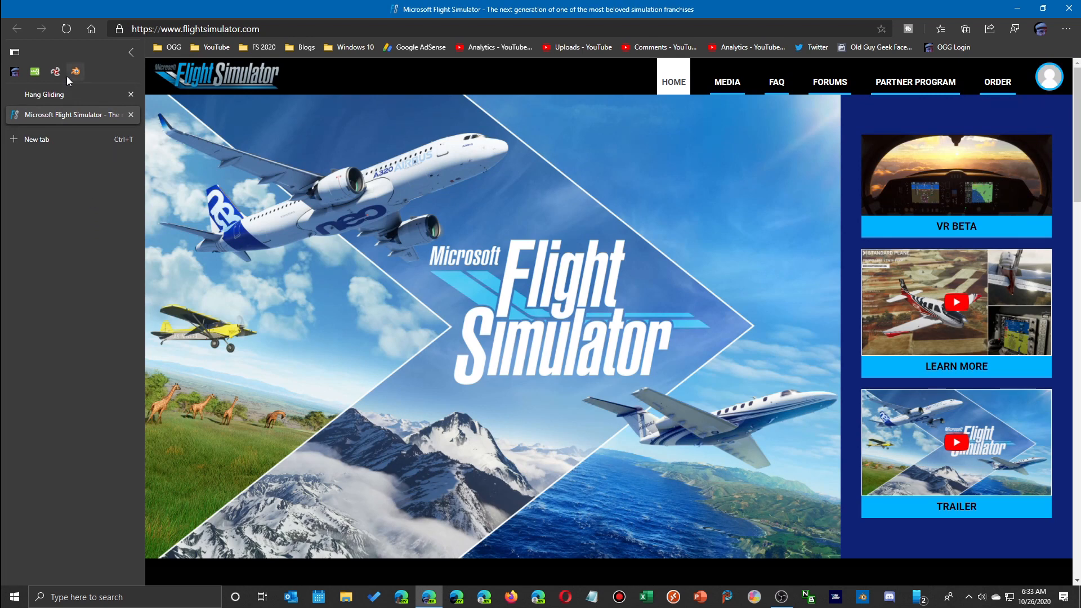
mouse_move(74, 72)
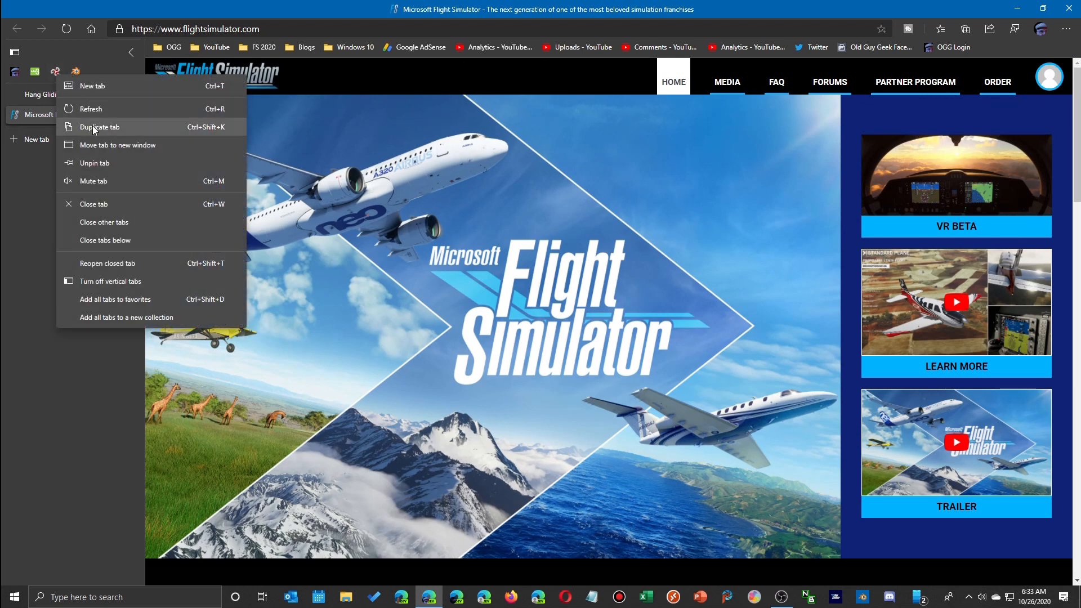
left_click(100, 127)
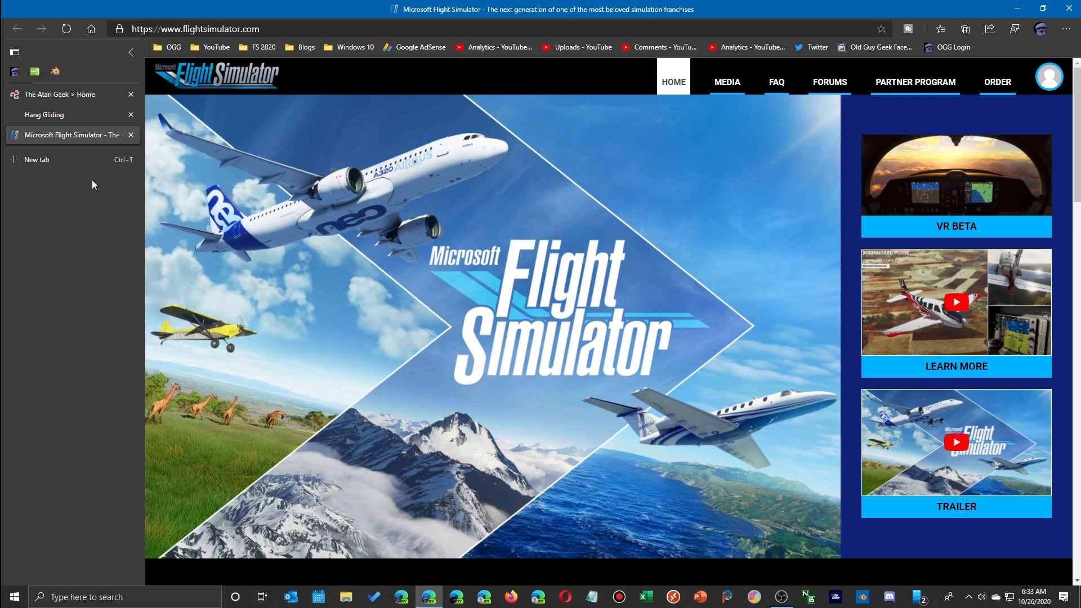
mouse_move(76, 175)
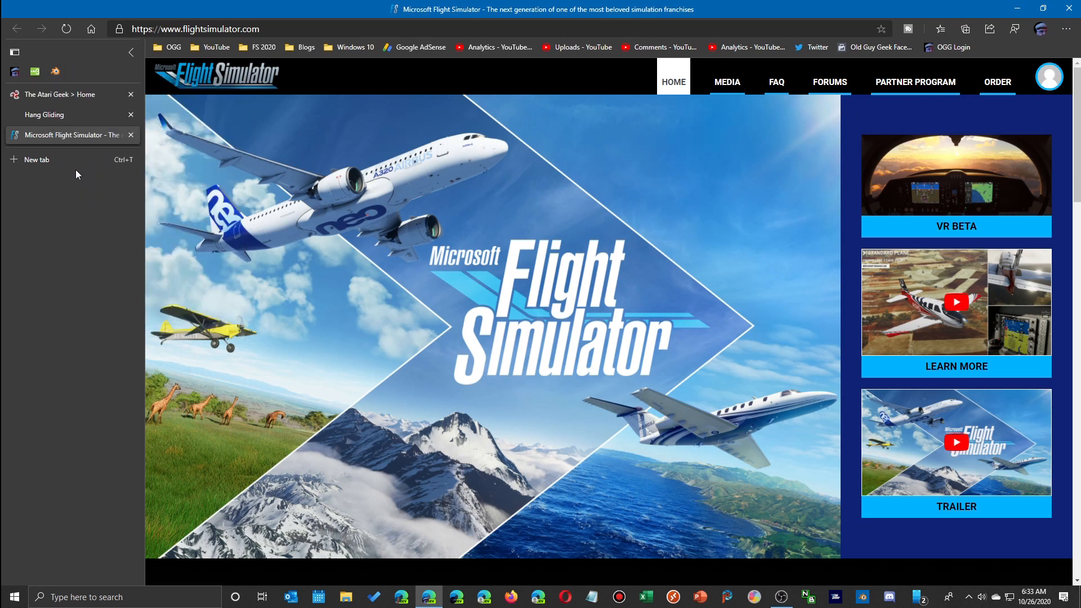
right_click(15, 72)
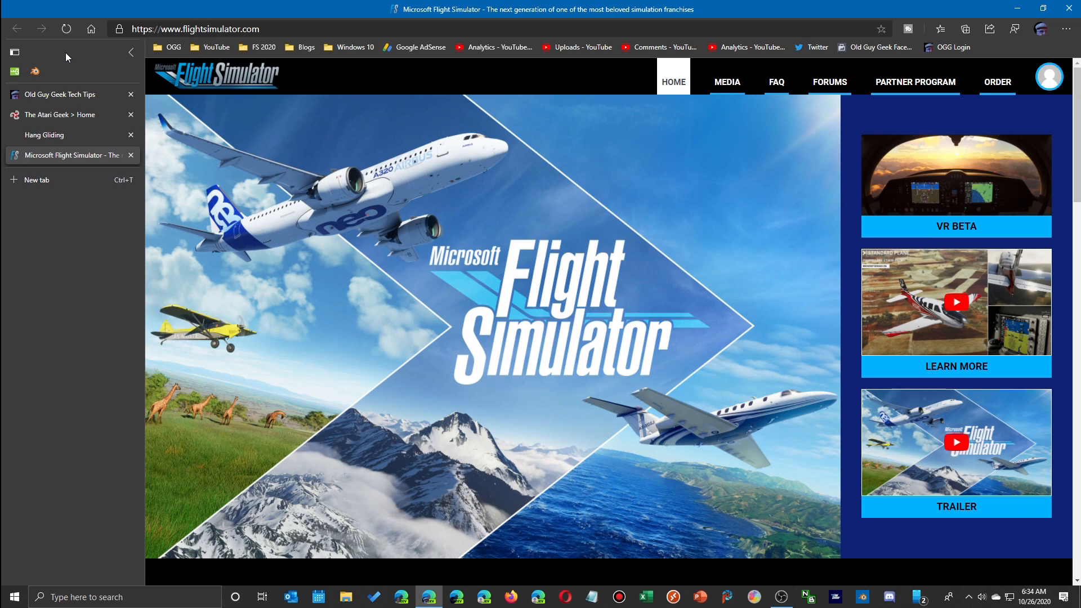
mouse_move(76, 194)
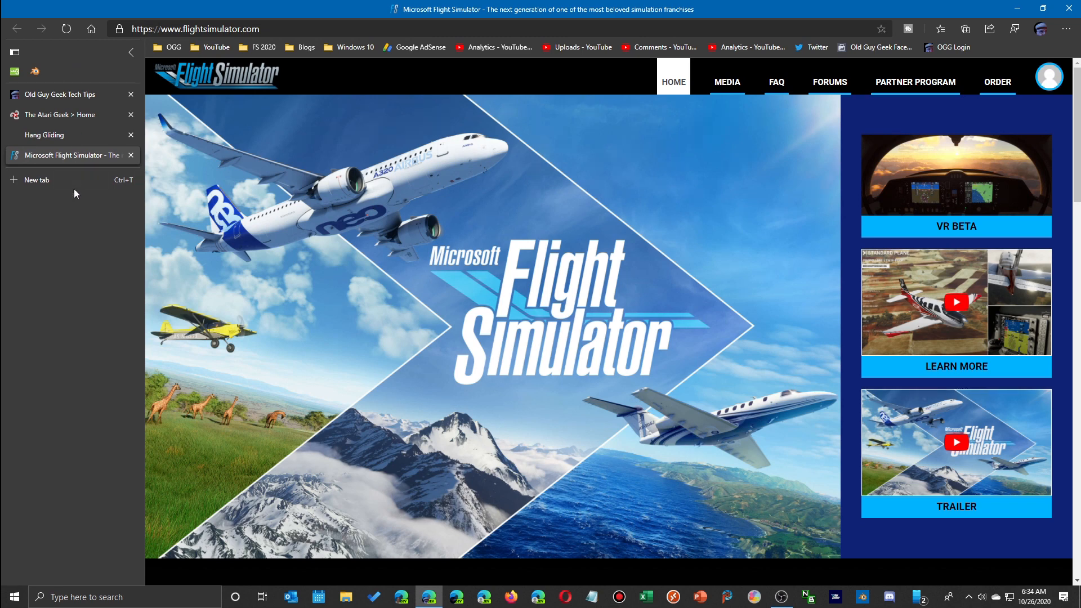